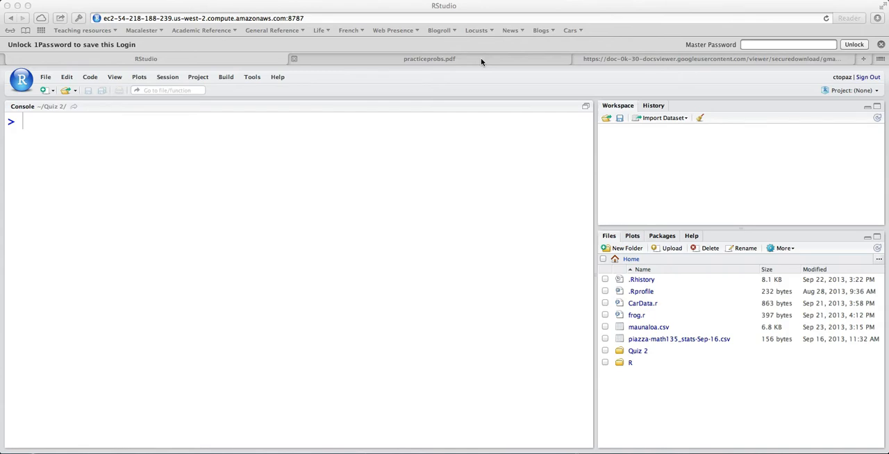
# Switch to the practiceprobs.pdf tab showing the vector equation with no exact solution.
pyautogui.click(428, 58)
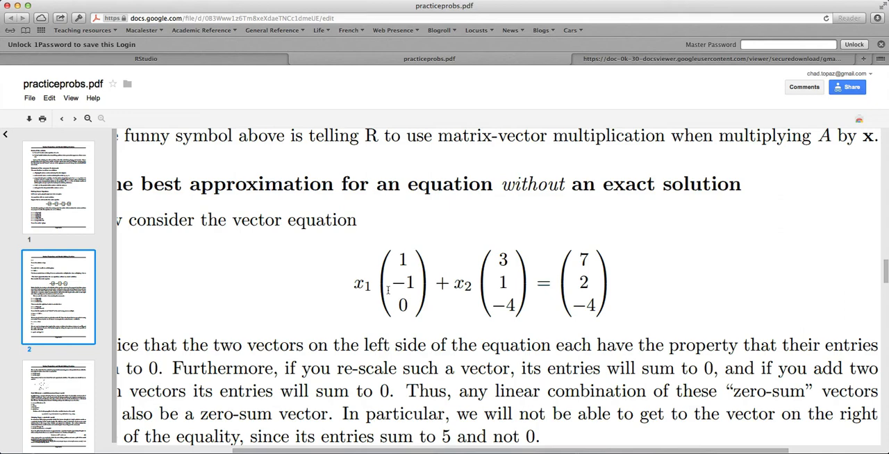
pyautogui.moveTo(508, 283)
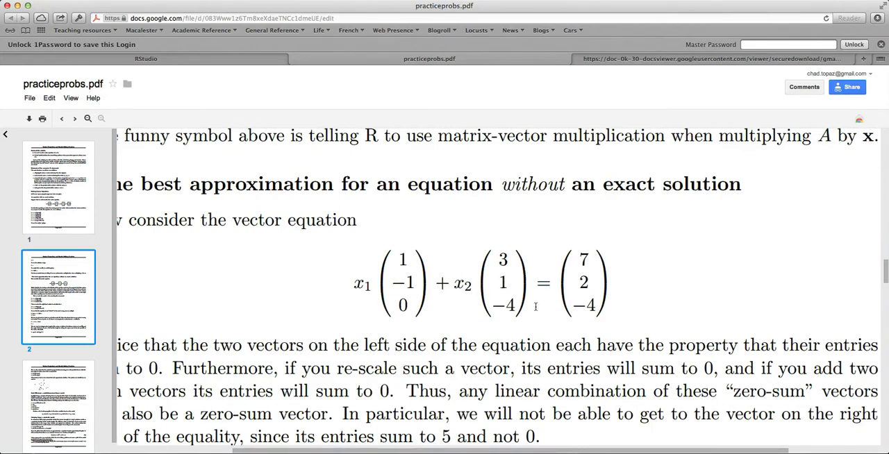
pyautogui.moveTo(575, 321)
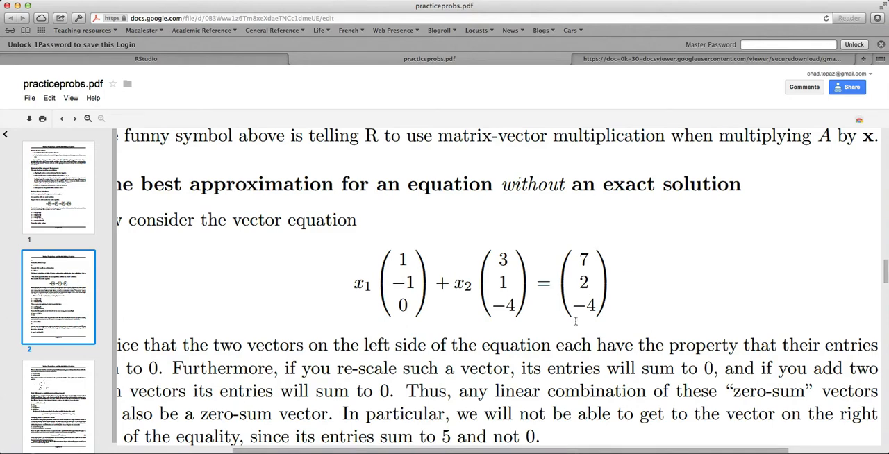
pyautogui.moveTo(586, 283)
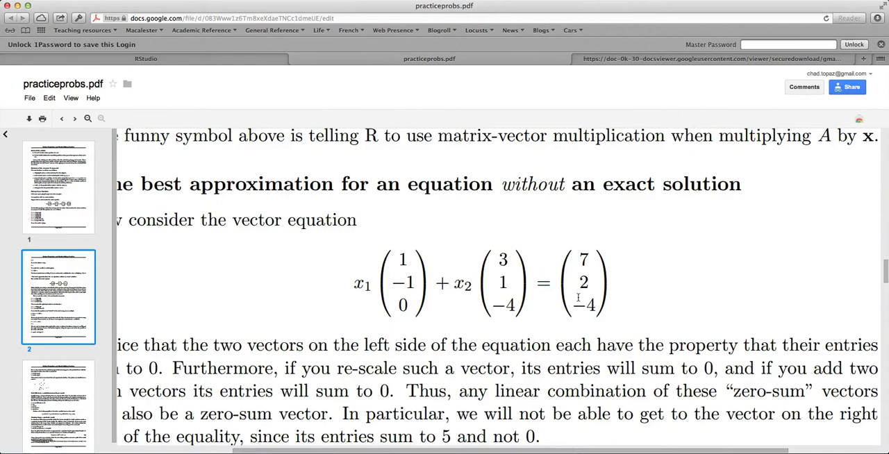
pyautogui.moveTo(233, 65)
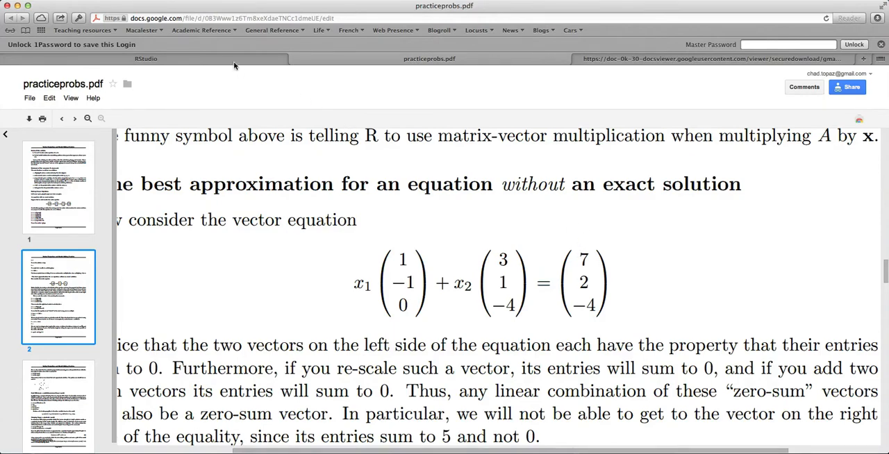
pyautogui.moveTo(231, 59)
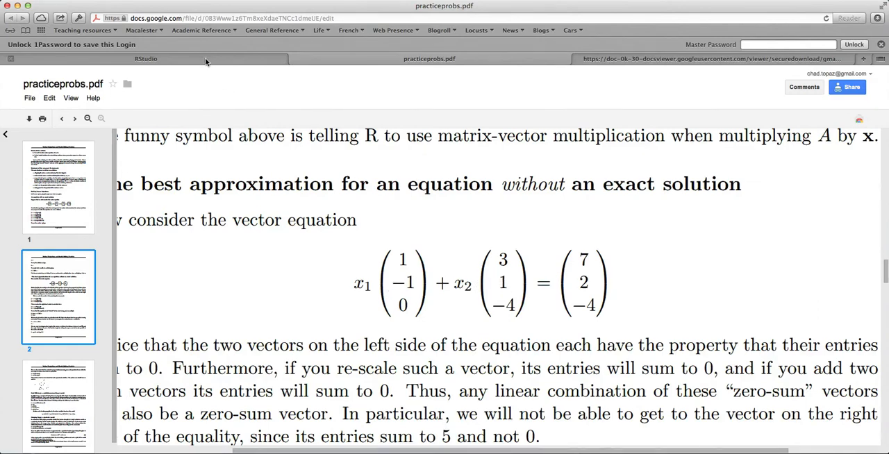
# Define u = c(1,-1,0) and v = c(3,1,-4) in the R console.
pyautogui.click(146, 58)
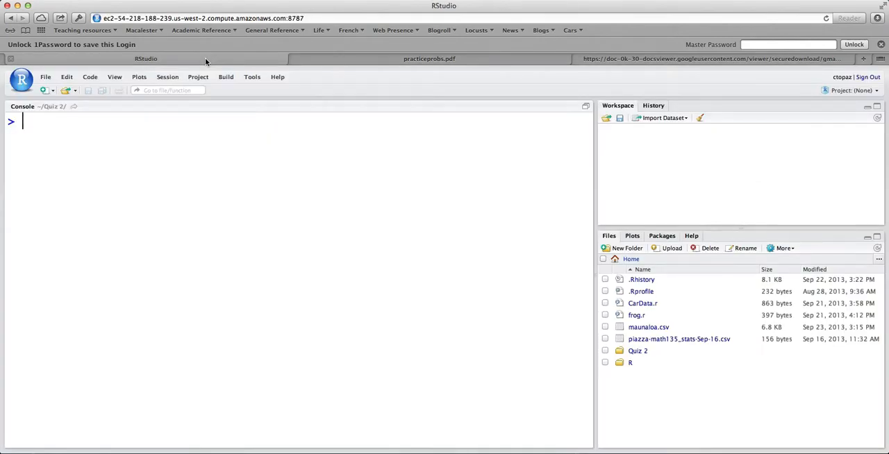
pyautogui.write('u = c')
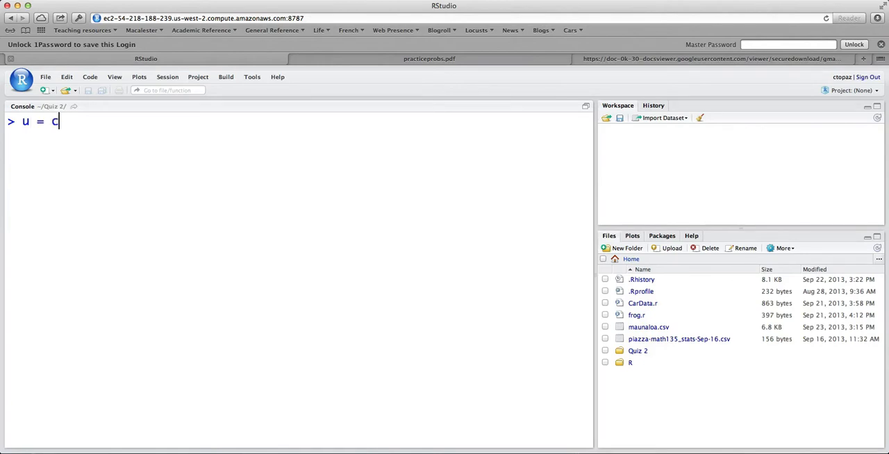
pyautogui.write('(')
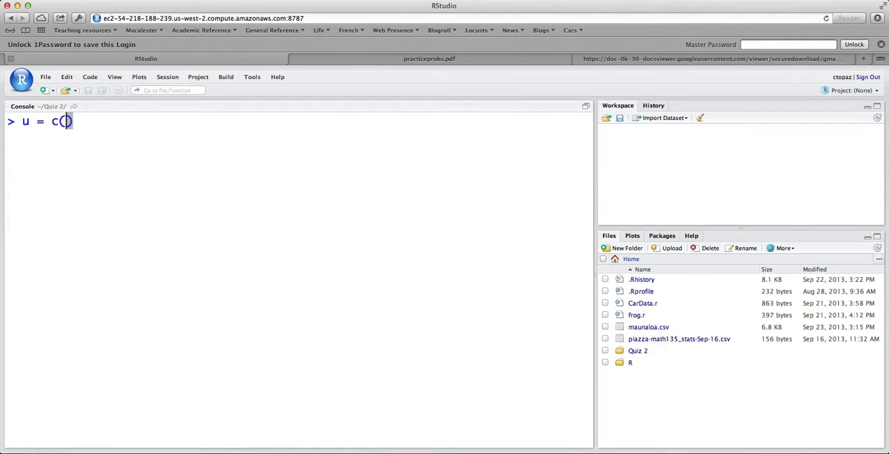
pyautogui.write('1,-1,0')
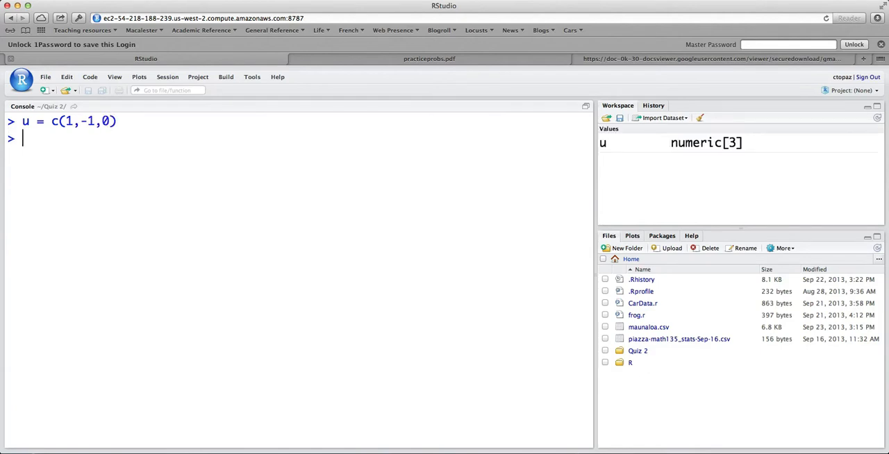
pyautogui.write('v')
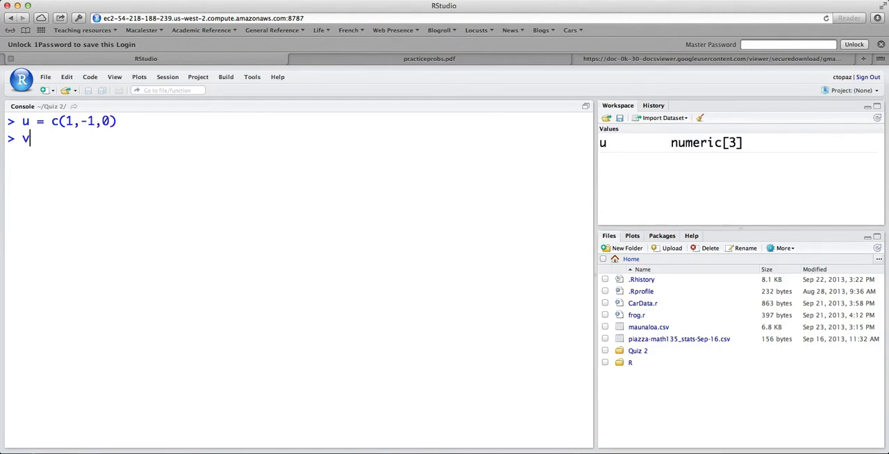
pyautogui.write('c(')
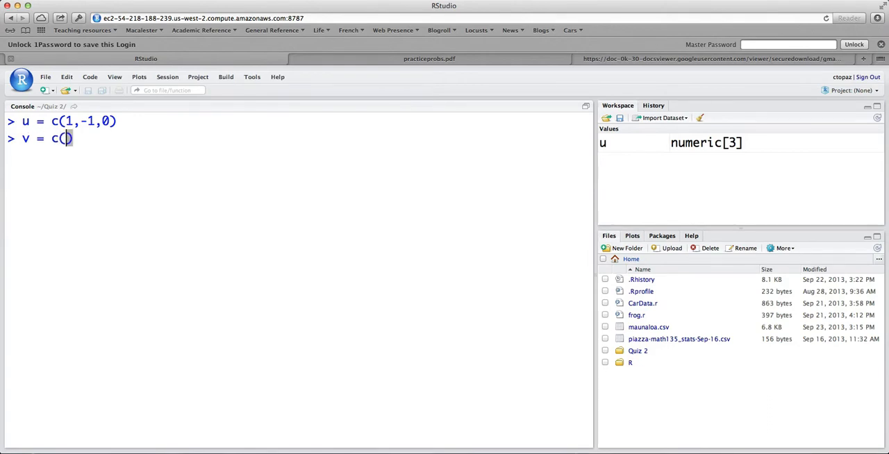
pyautogui.write('3,1,-4')
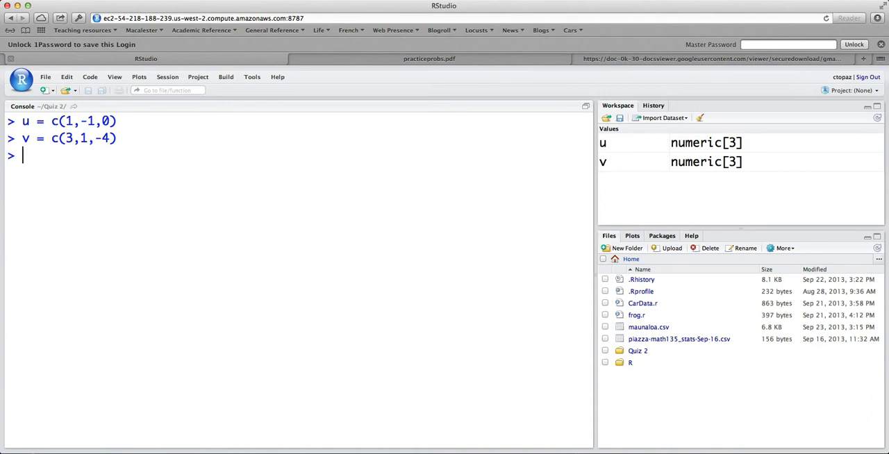
# Build the 3x2 matrix A = mat(~u+v) with u and v as columns.
pyautogui.write('mat(')
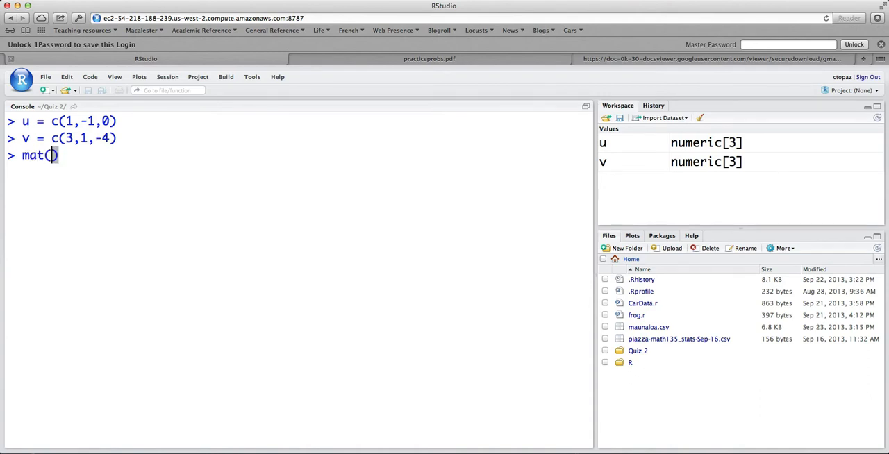
pyautogui.write('~')
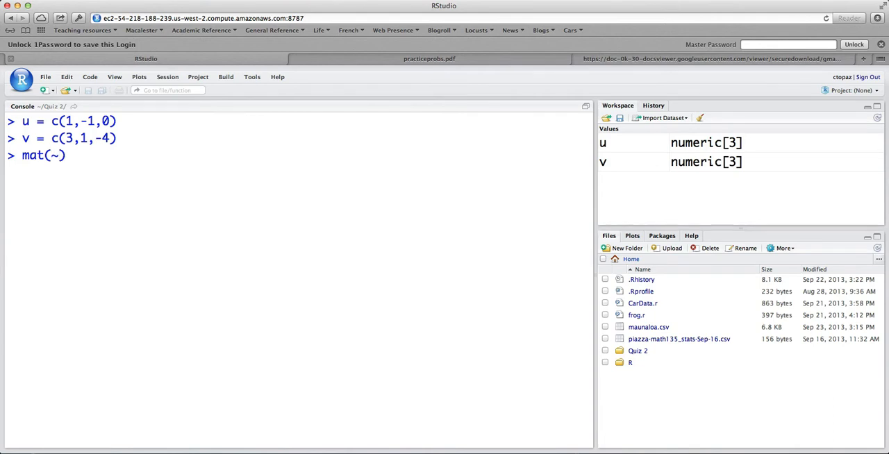
pyautogui.write('u+v')
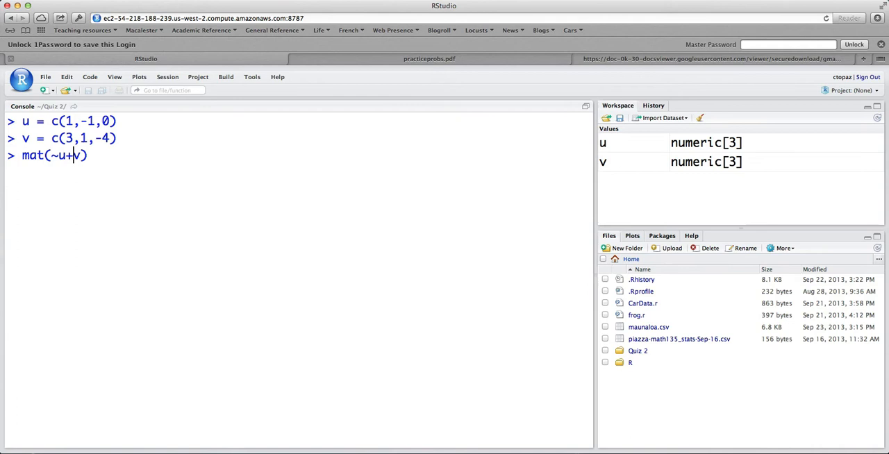
pyautogui.write('A =')
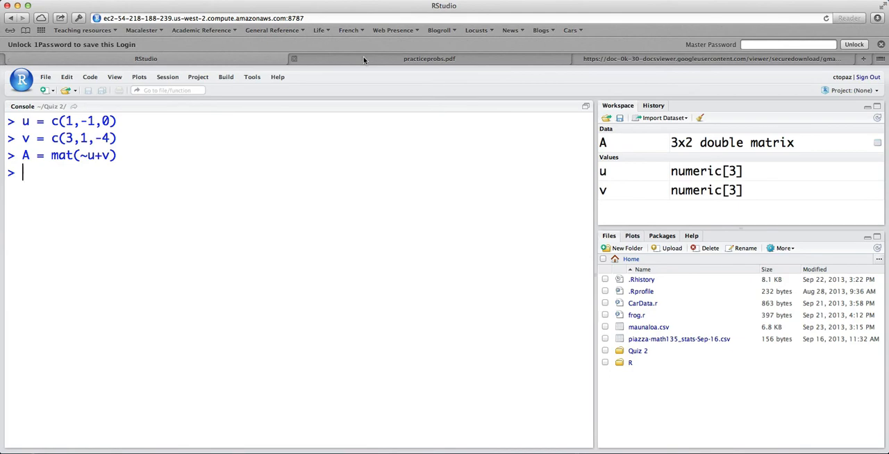
# Check the PDF's right-hand side and store b = c(7,2,-4) in the console.
pyautogui.click(427, 59)
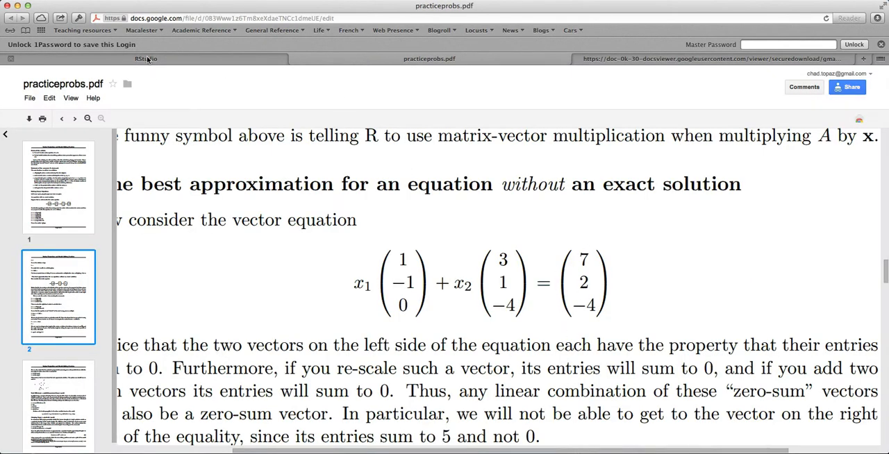
pyautogui.click(146, 58)
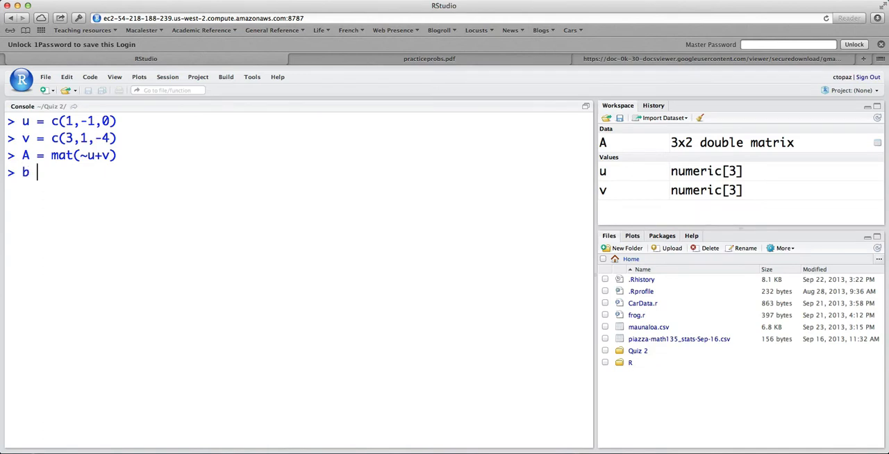
pyautogui.write('= c(')
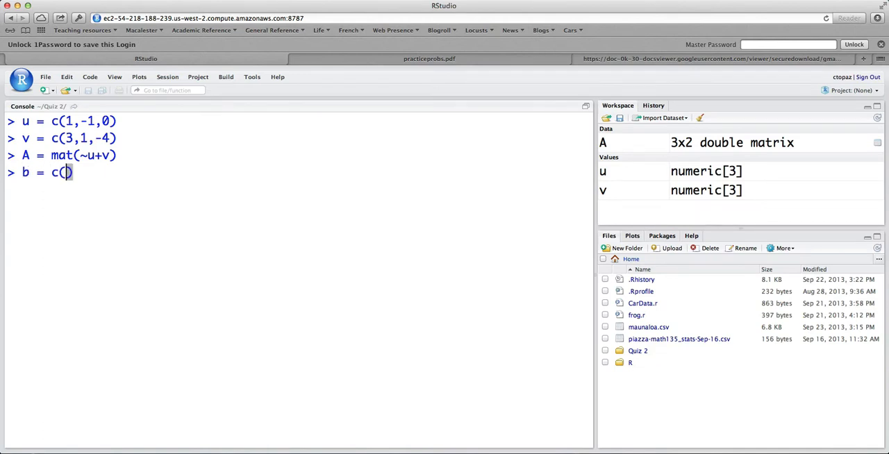
pyautogui.write('7,2,-4')
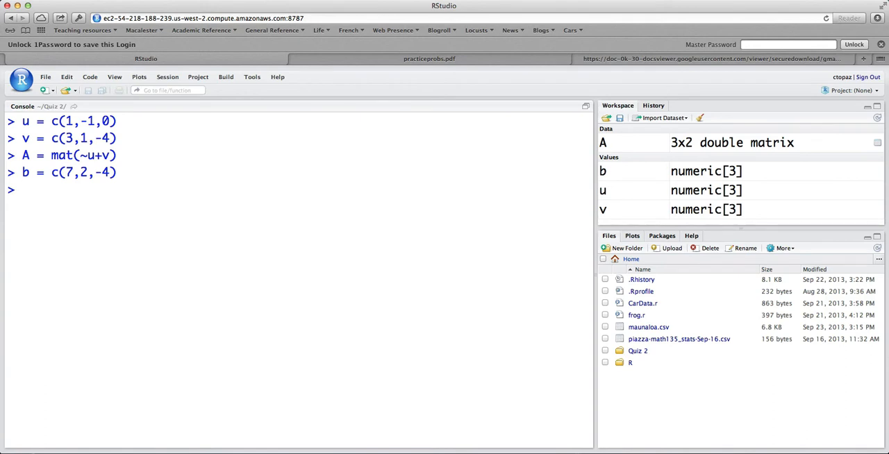
# Set up project(b~A) at the prompt without running it yet.
pyautogui.write('project(')
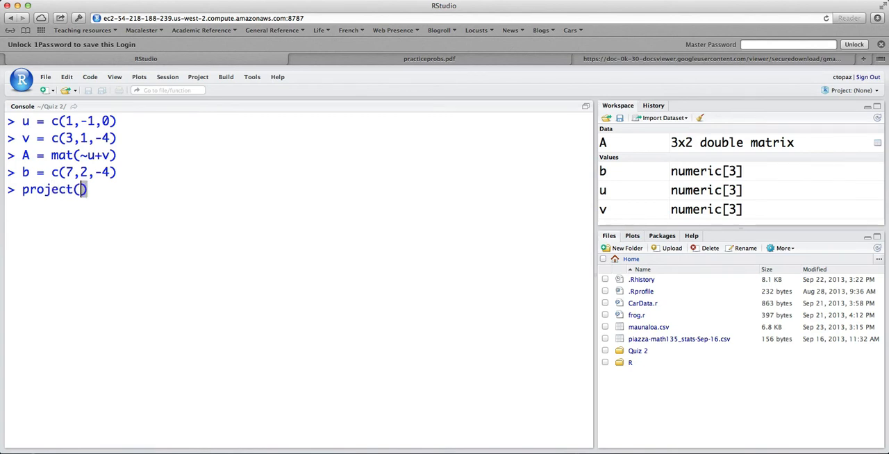
pyautogui.write('b')
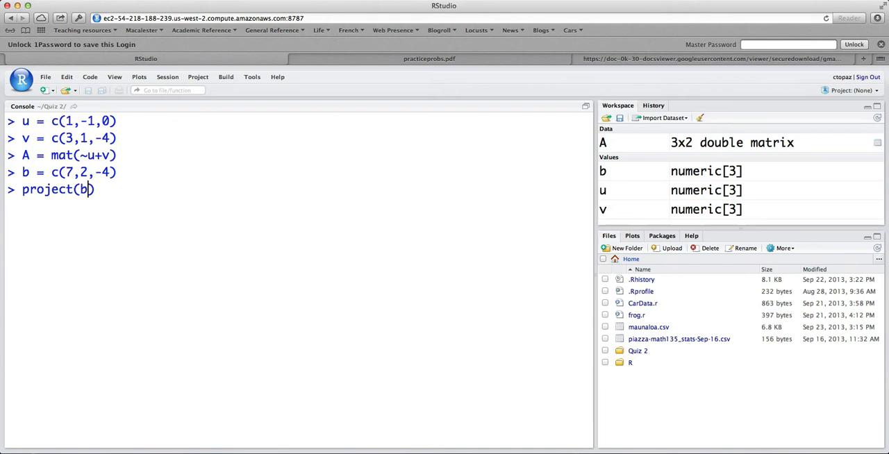
pyautogui.write('~')
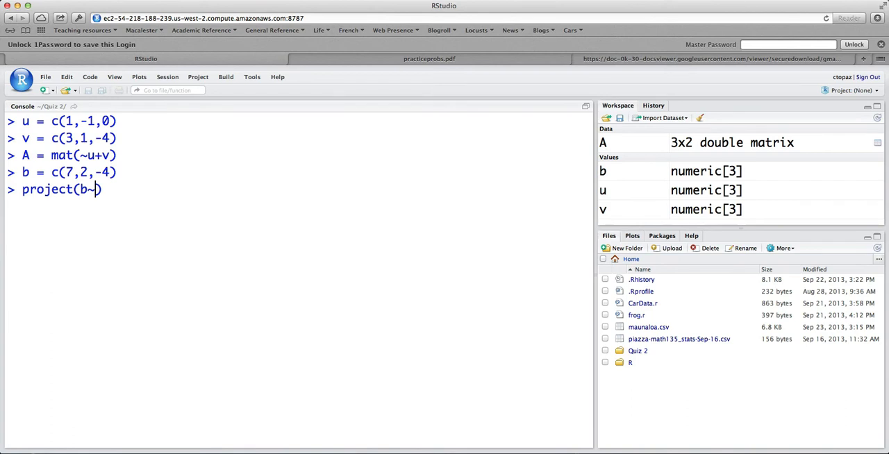
pyautogui.write('A')
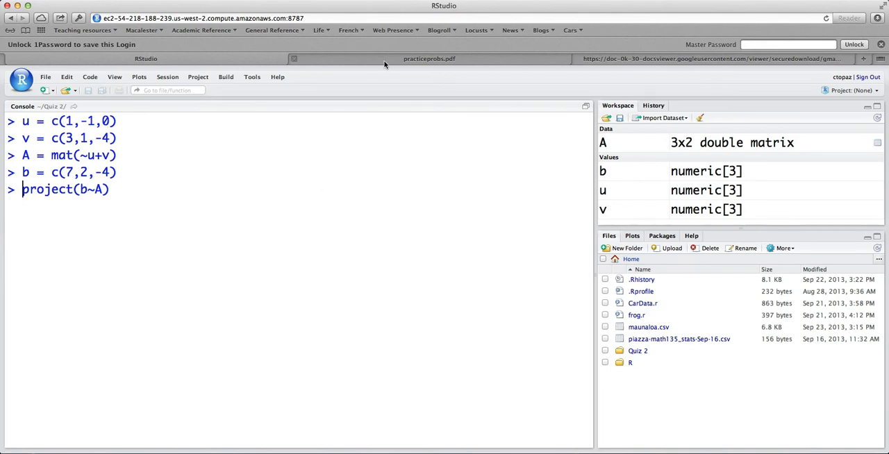
# Run x = project(b~A) to get coefficients Au 1.083333 and Av 1.416667, comparing with the PDF.
pyautogui.click(428, 58)
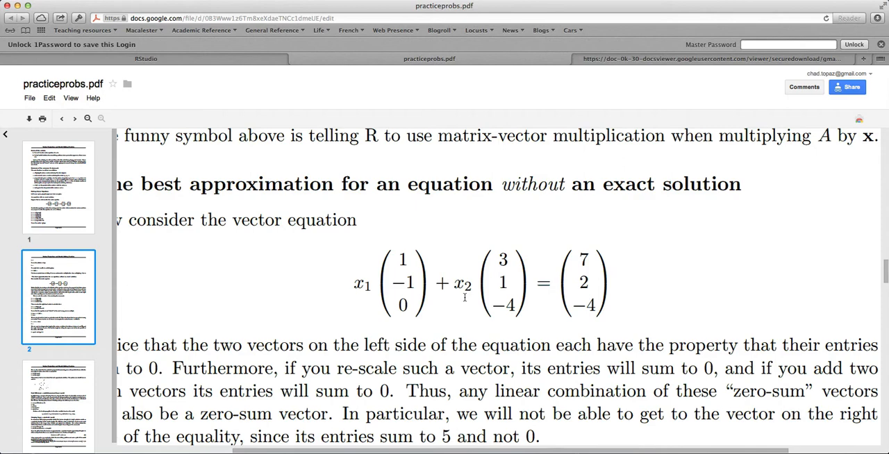
pyautogui.moveTo(357, 297)
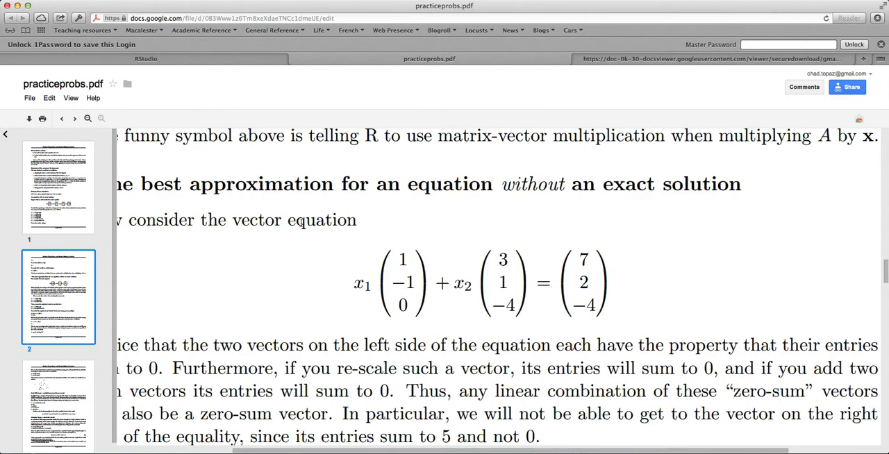
pyautogui.click(146, 58)
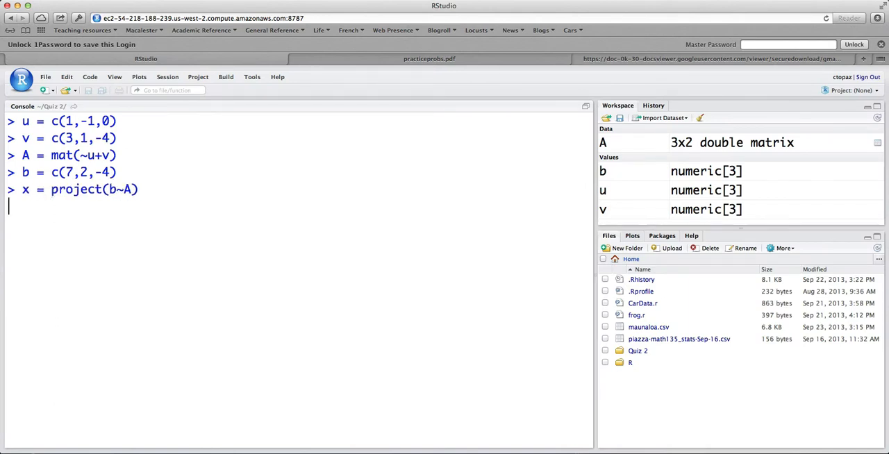
pyautogui.press('Return')
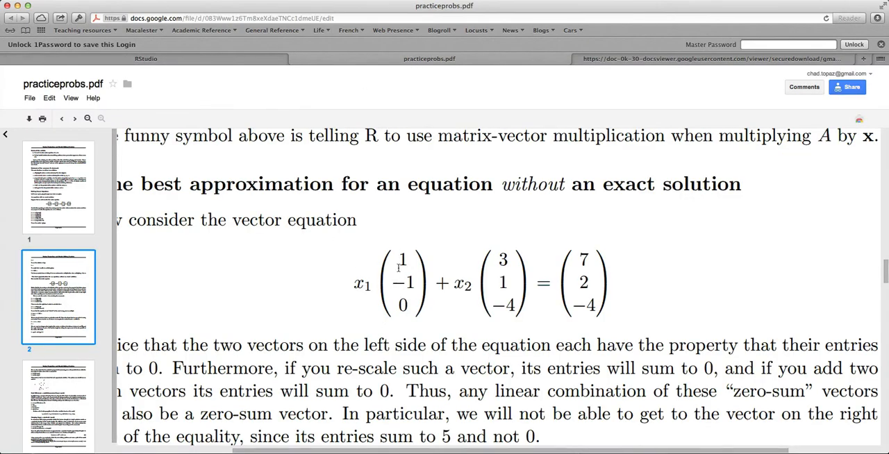
pyautogui.click(146, 58)
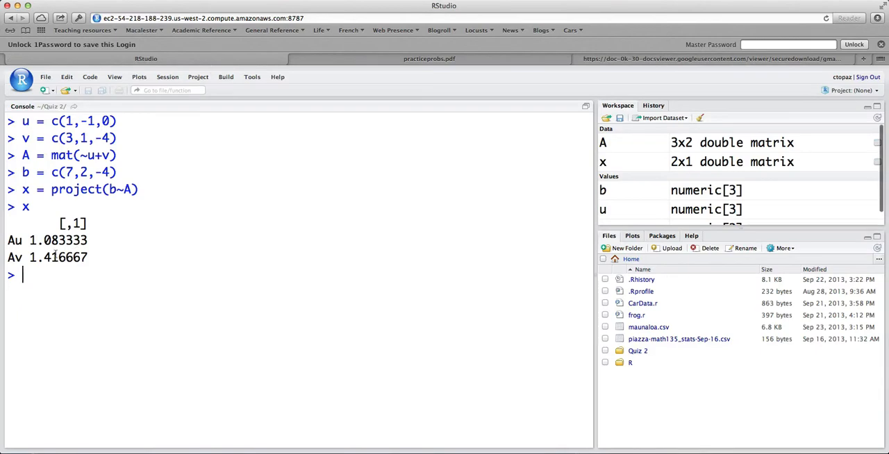
pyautogui.click(427, 59)
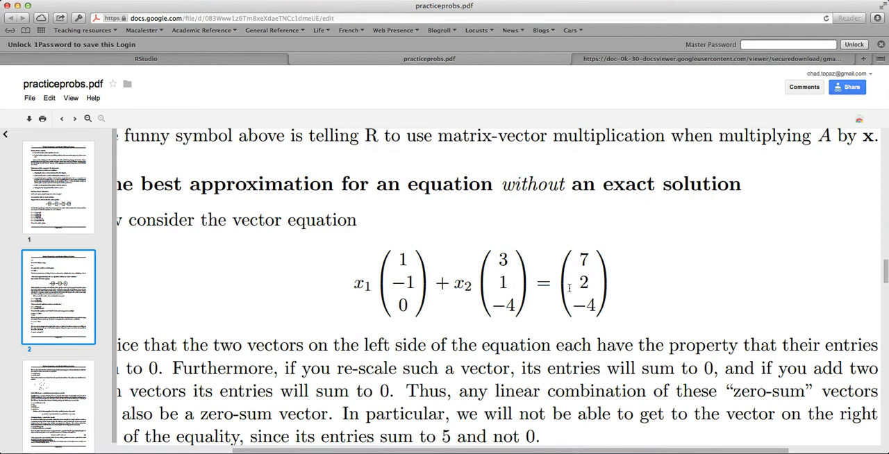
pyautogui.click(145, 58)
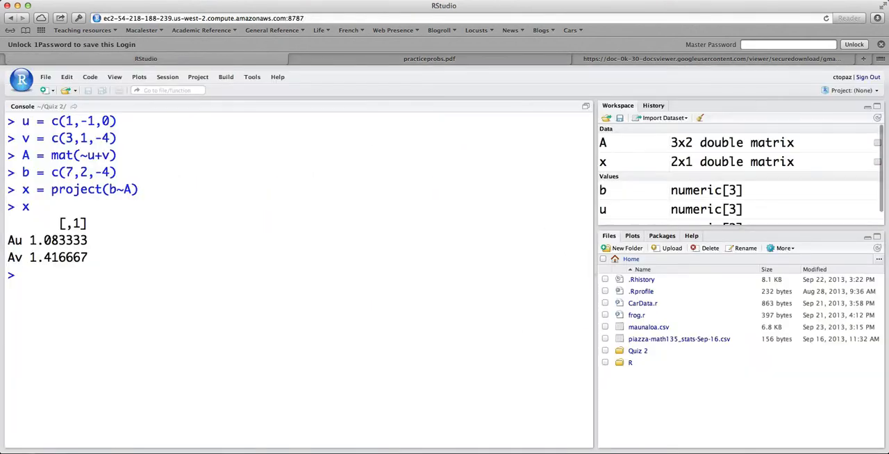
pyautogui.click(31, 217)
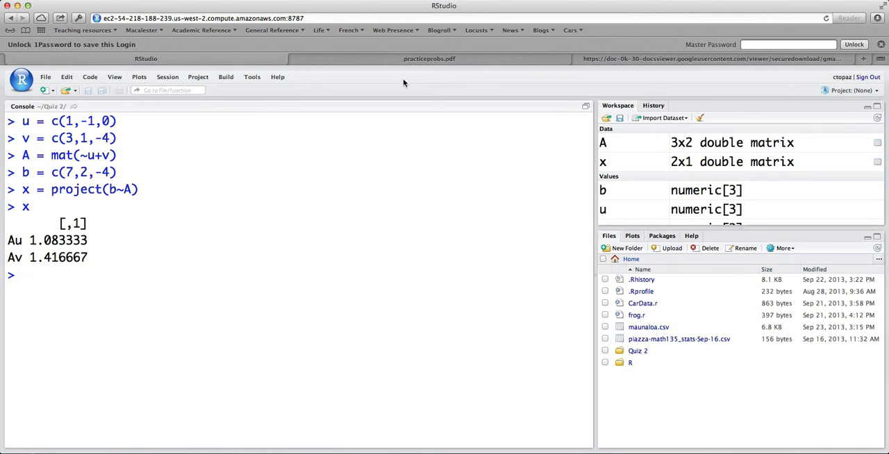
pyautogui.click(427, 58)
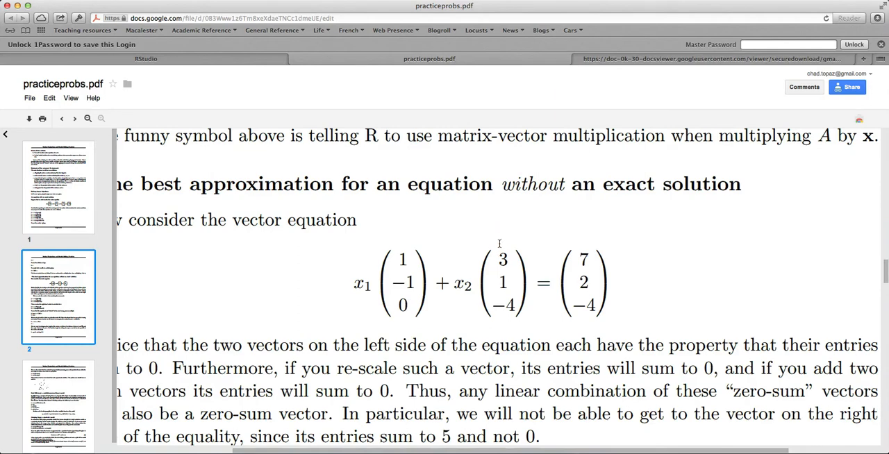
pyautogui.moveTo(497, 286)
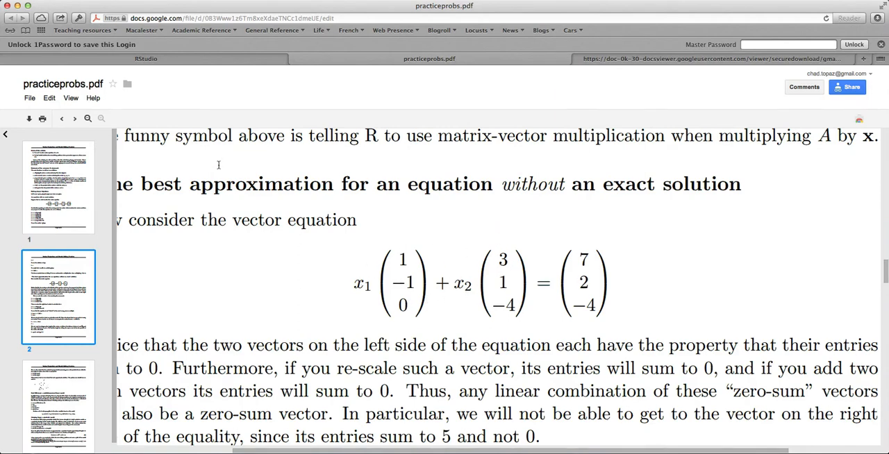
pyautogui.click(146, 58)
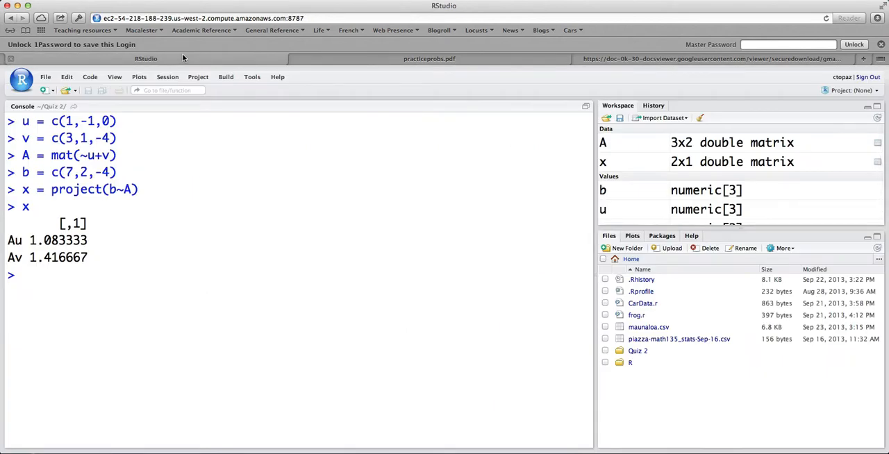
# Compute bhat = A %*% x and display it.
pyautogui.write('A')
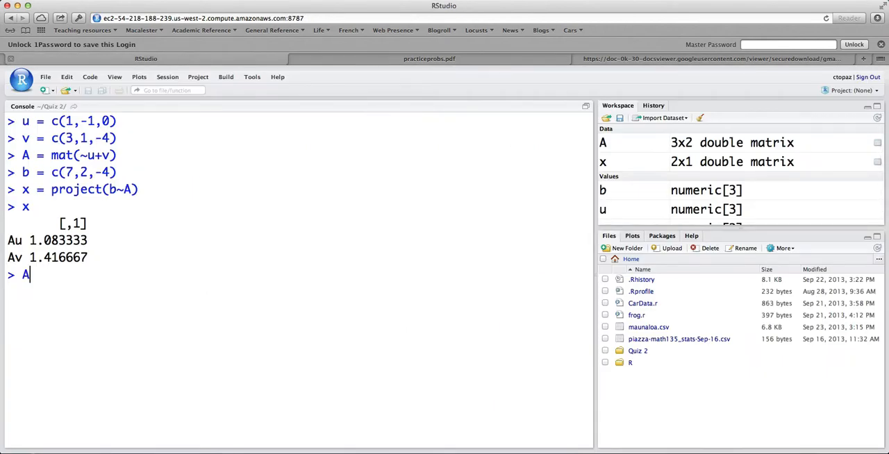
pyautogui.write('x')
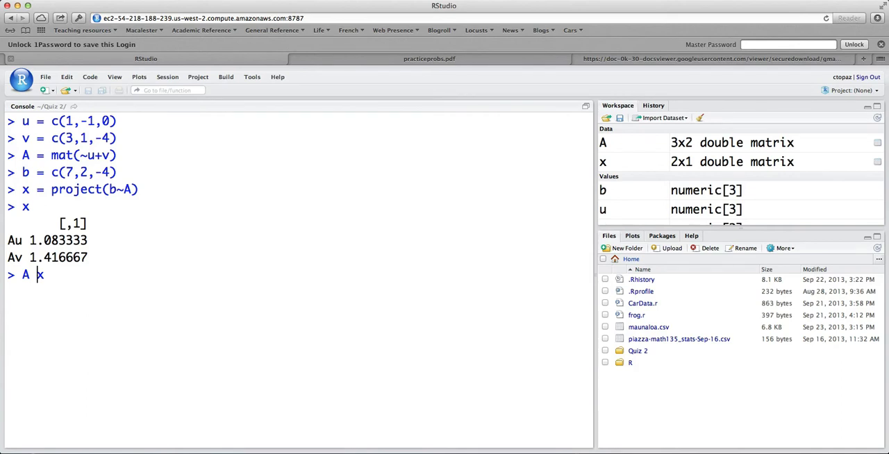
pyautogui.write('*')
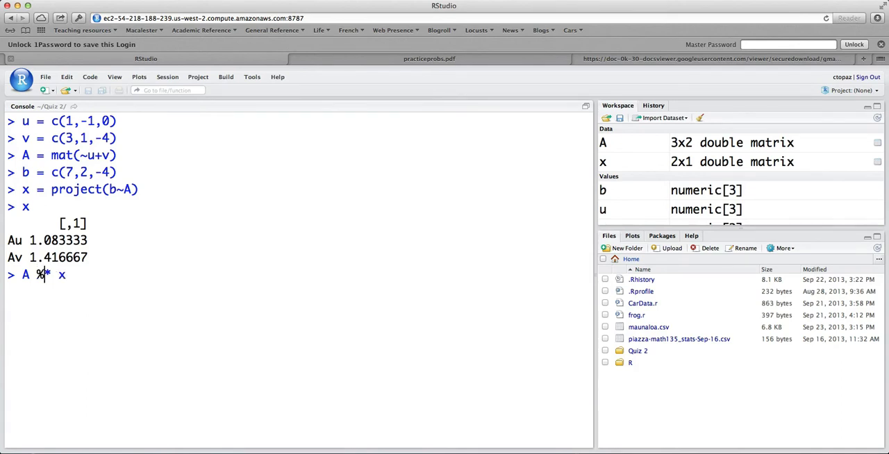
pyautogui.write('%')
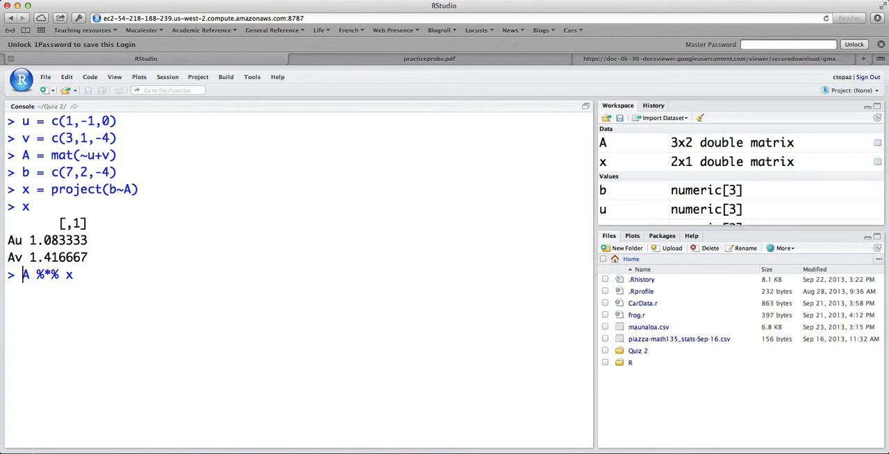
pyautogui.write('bhat')
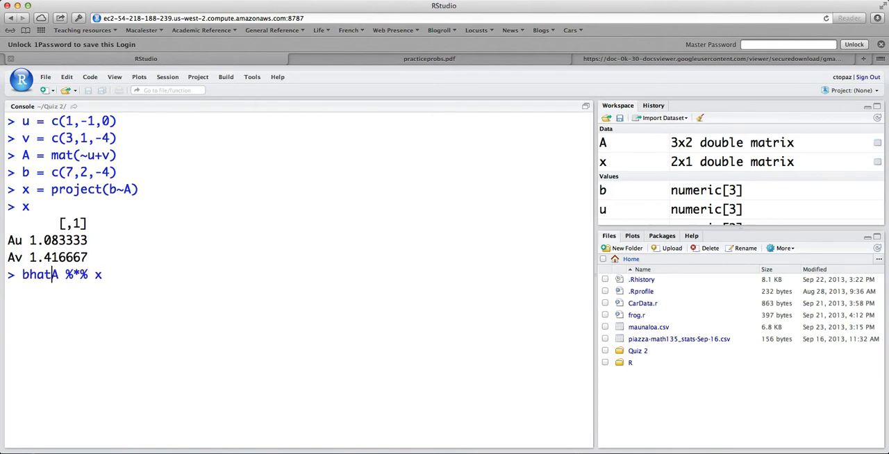
pyautogui.write('=')
pyautogui.write('r = b')
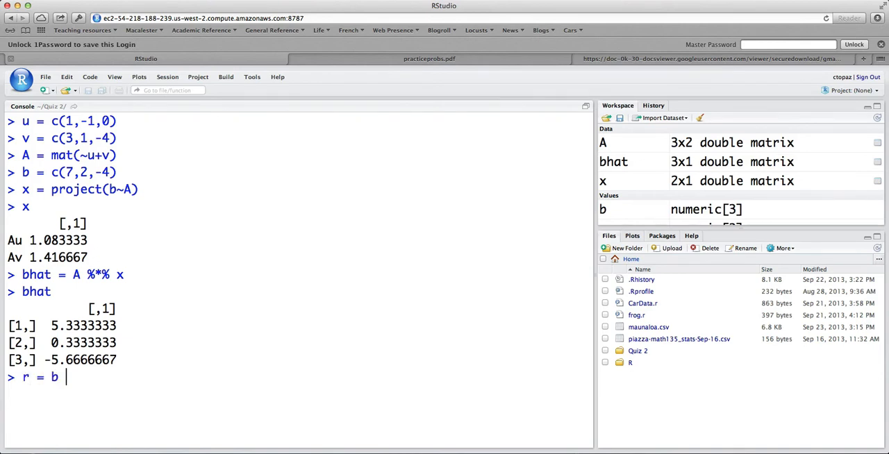
# Compute the residual r = b - bhat and start dot(r,r).
pyautogui.write('- bhat')
pyautogui.write('r')
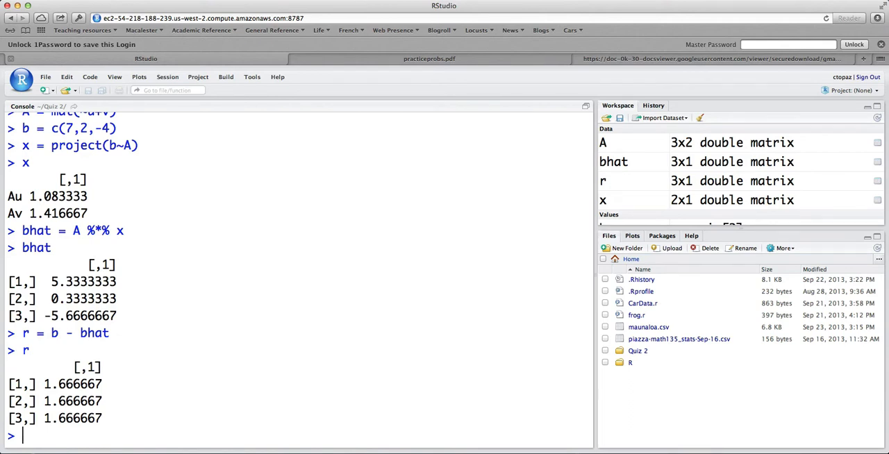
pyautogui.write('dot(r,r)')
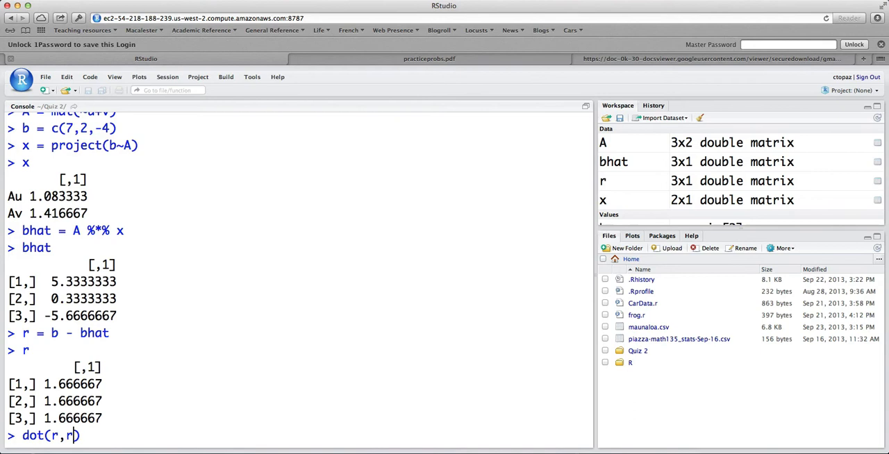
# Get residual length sqrt(dot(r,r)) = 2.886751 and check dot(r,u), dot(r,v) are near zero.
pyautogui.write('sqrt(')
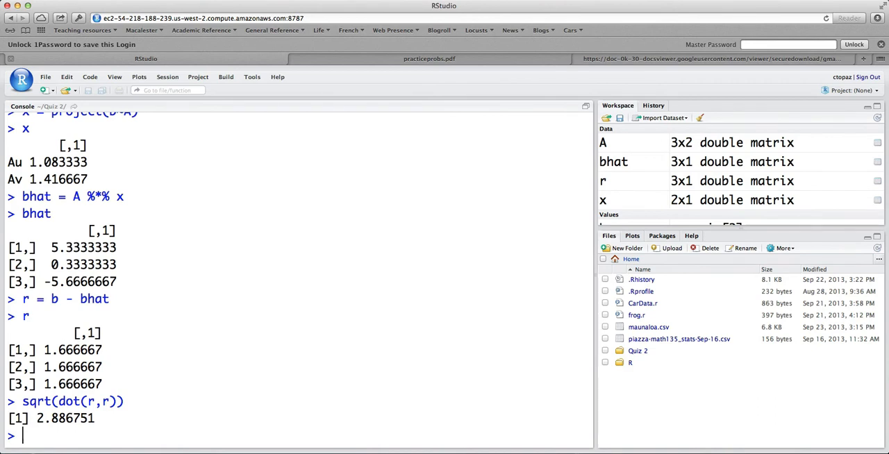
pyautogui.write('dot(r')
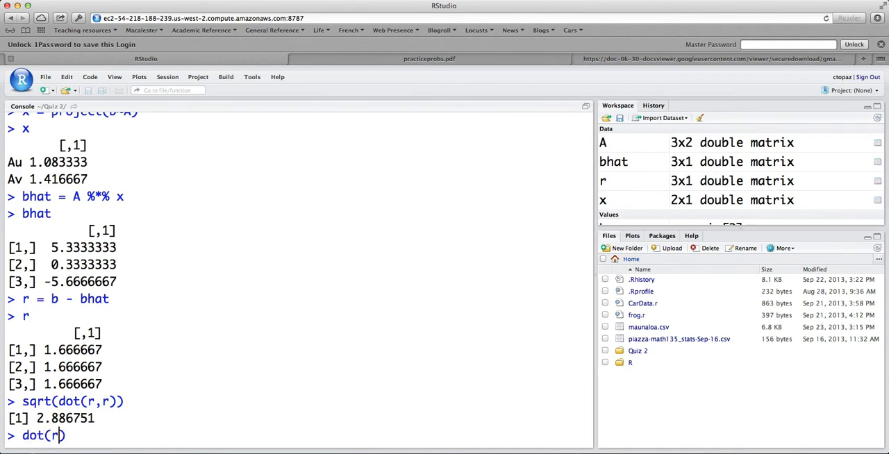
pyautogui.write(',')
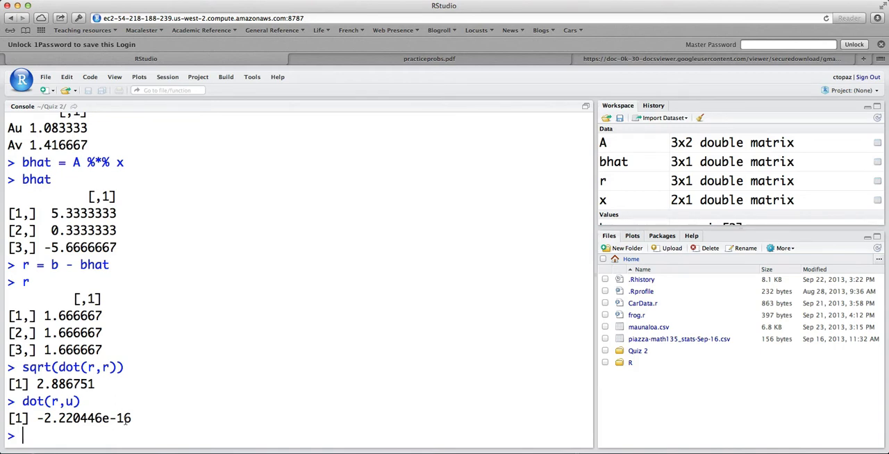
pyautogui.write('dot(r,v)')
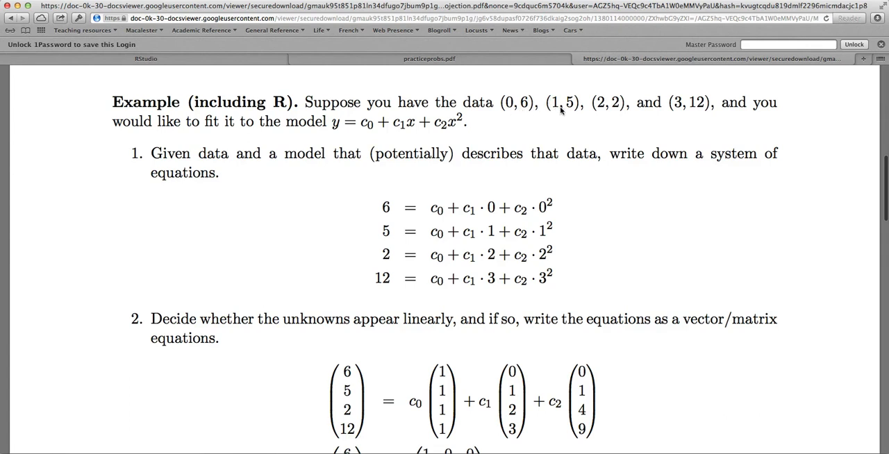
pyautogui.moveTo(438, 117)
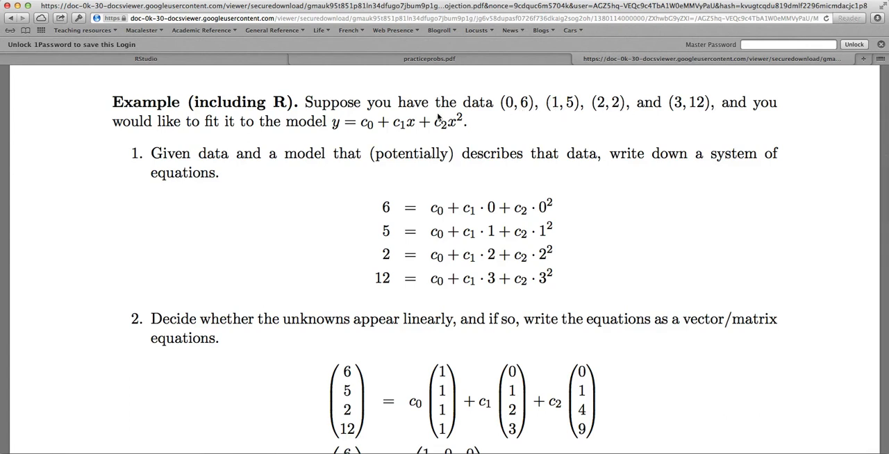
pyautogui.moveTo(437, 139)
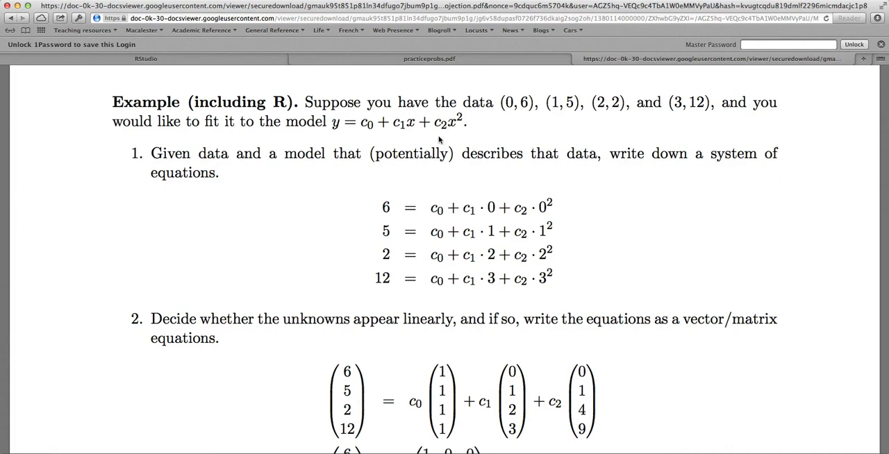
pyautogui.moveTo(411, 130)
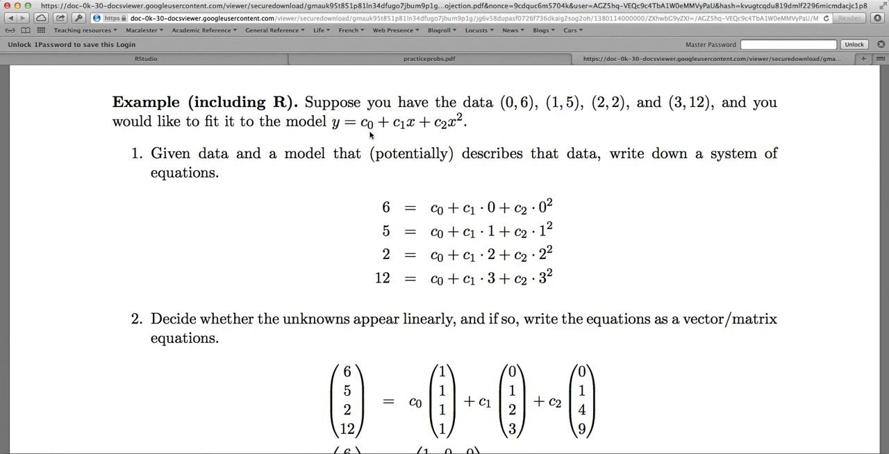
pyautogui.moveTo(575, 115)
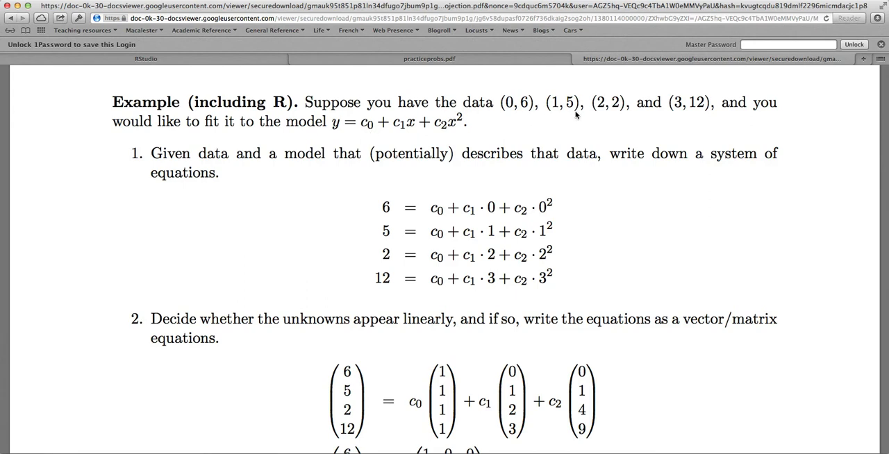
pyautogui.moveTo(400, 208)
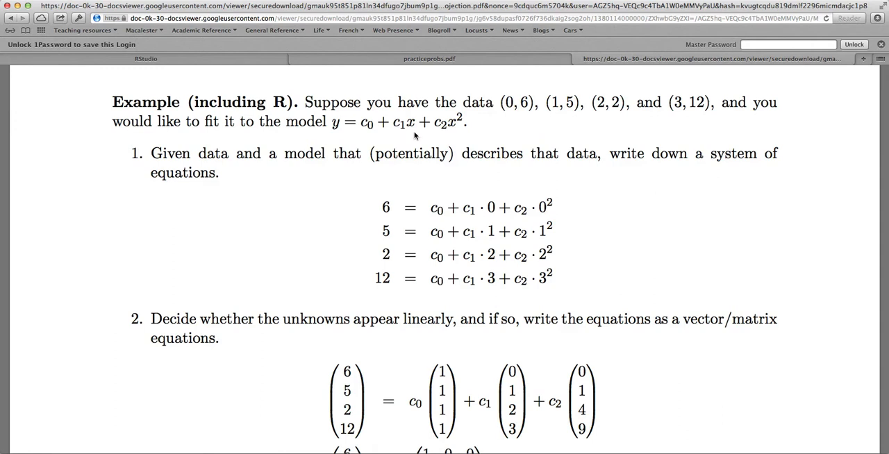
pyautogui.moveTo(462, 130)
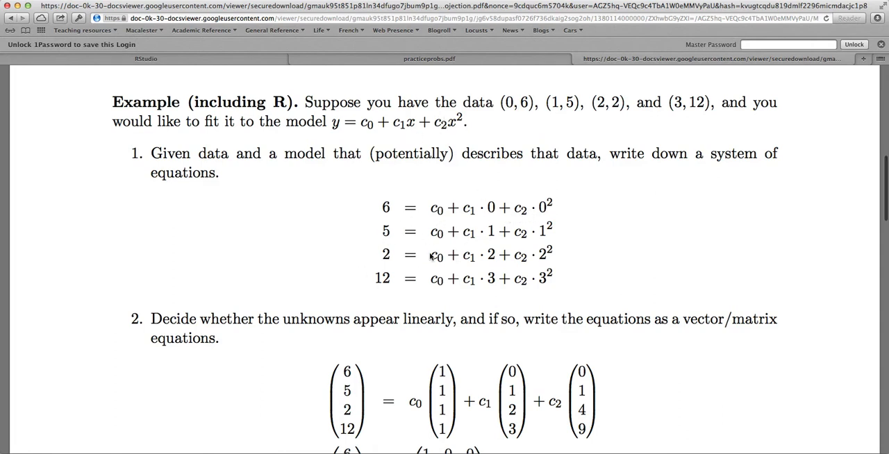
# Scroll the PDF to the parabola equations written as the matrix form b = Ac.
pyautogui.scroll(-3)
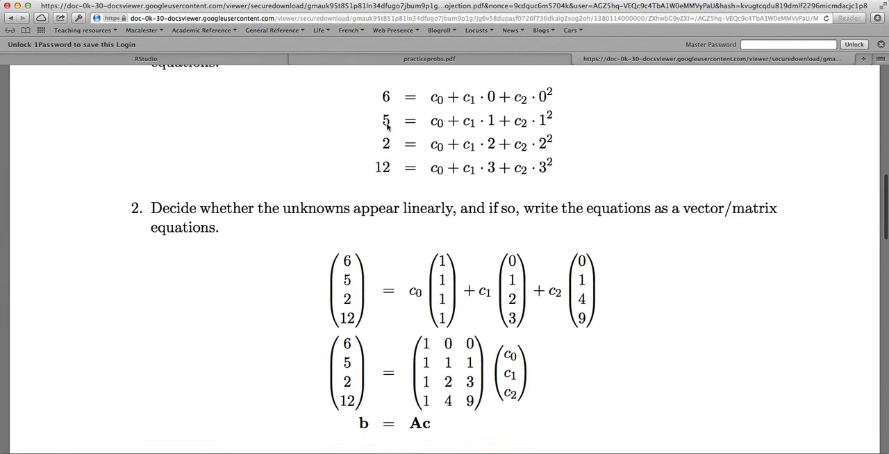
pyautogui.moveTo(347, 295)
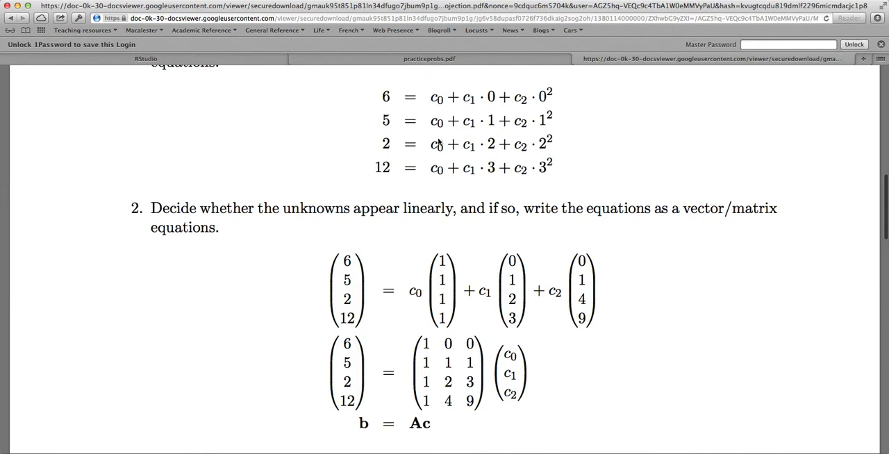
pyautogui.moveTo(480, 301)
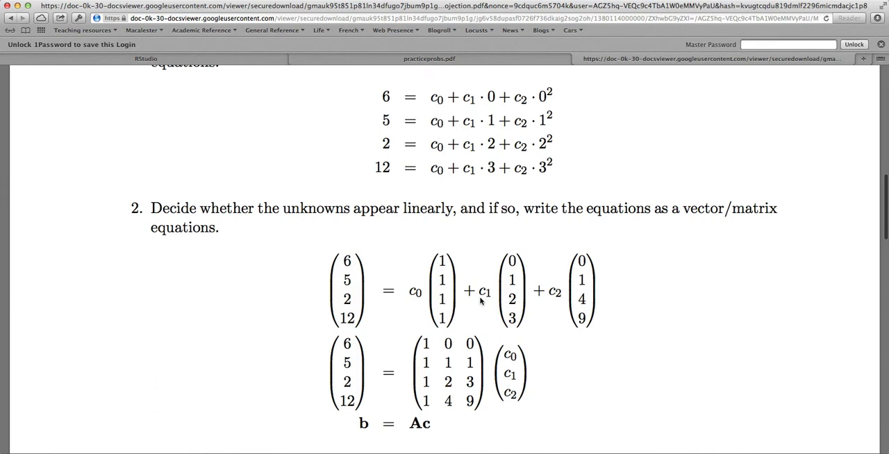
pyautogui.moveTo(497, 146)
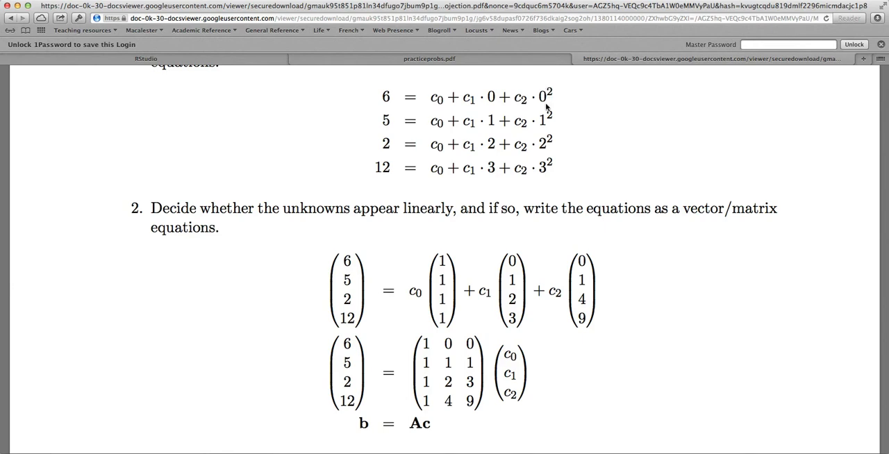
pyautogui.moveTo(583, 262)
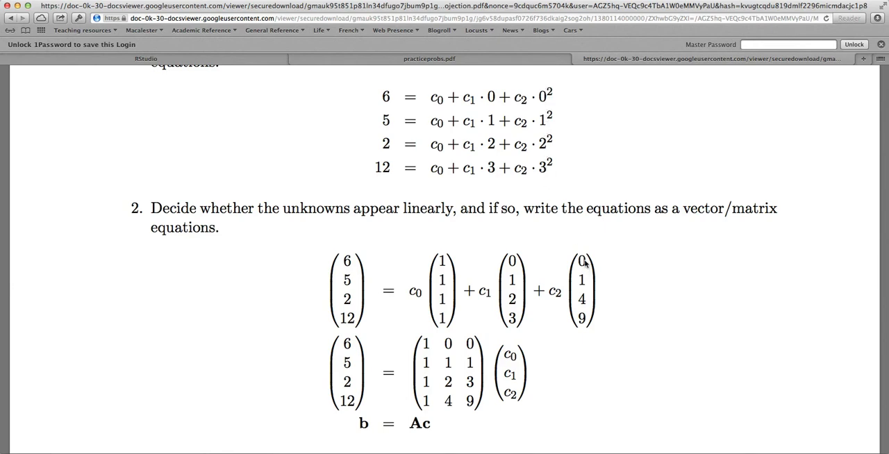
pyautogui.moveTo(579, 297)
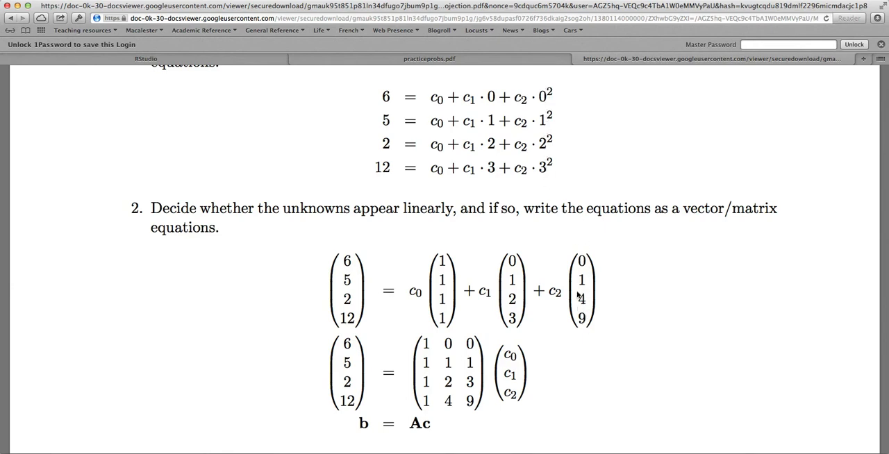
pyautogui.moveTo(500, 271)
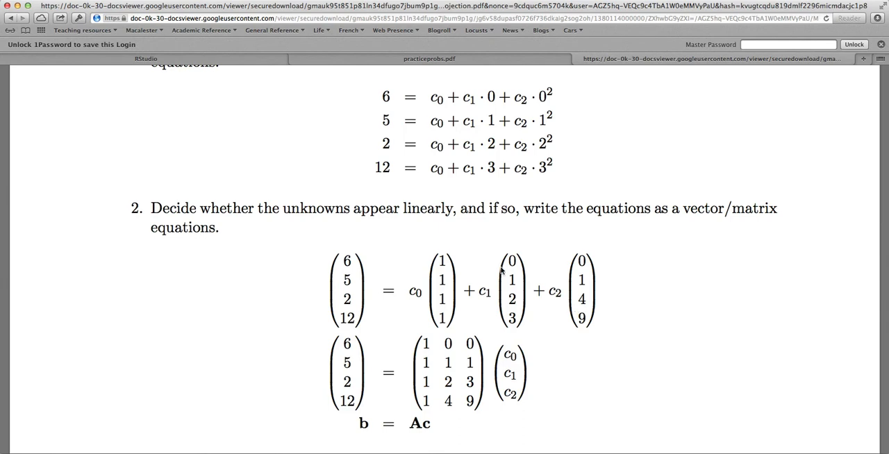
pyautogui.moveTo(415, 300)
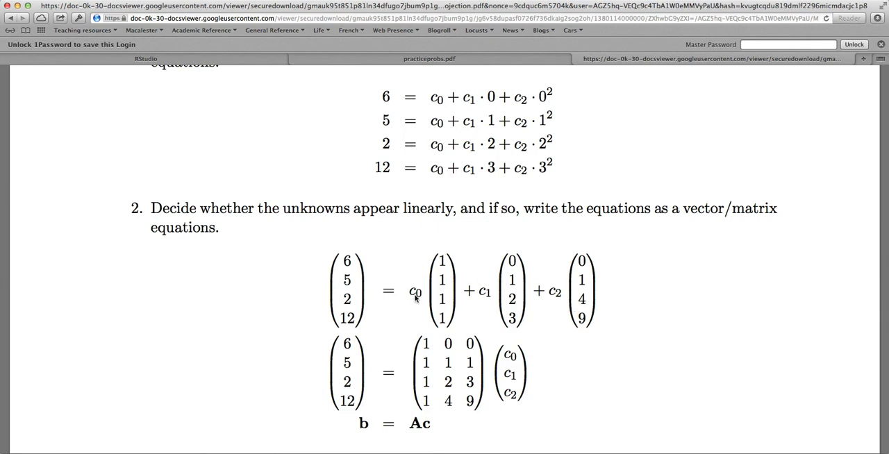
pyautogui.moveTo(464, 303)
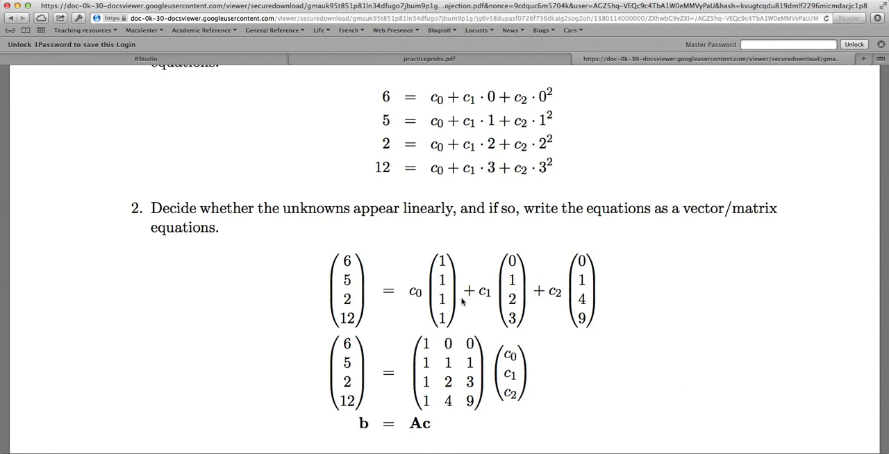
pyautogui.moveTo(307, 126)
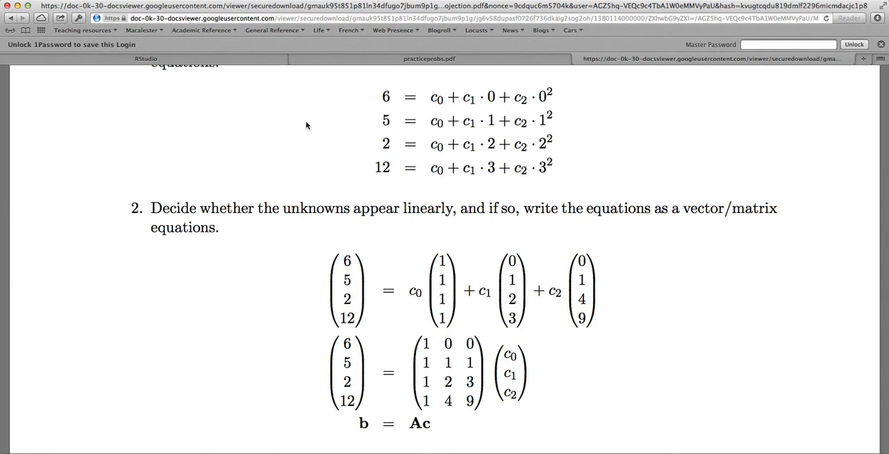
pyautogui.moveTo(220, 62)
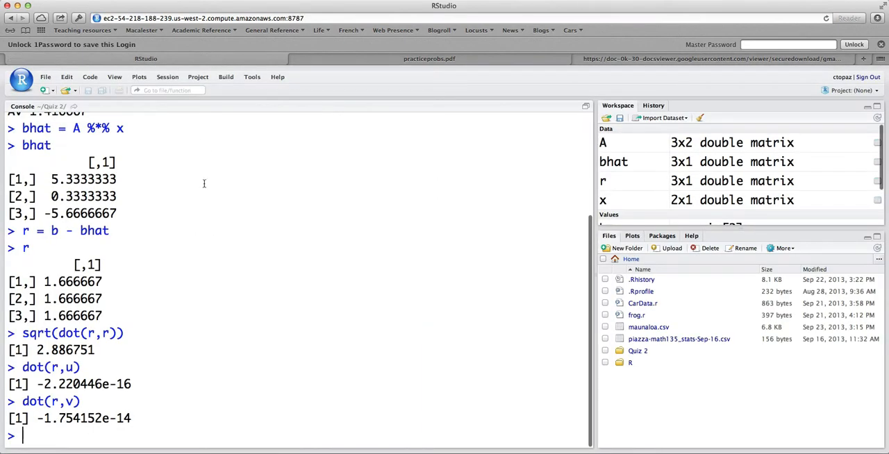
pyautogui.moveTo(248, 302)
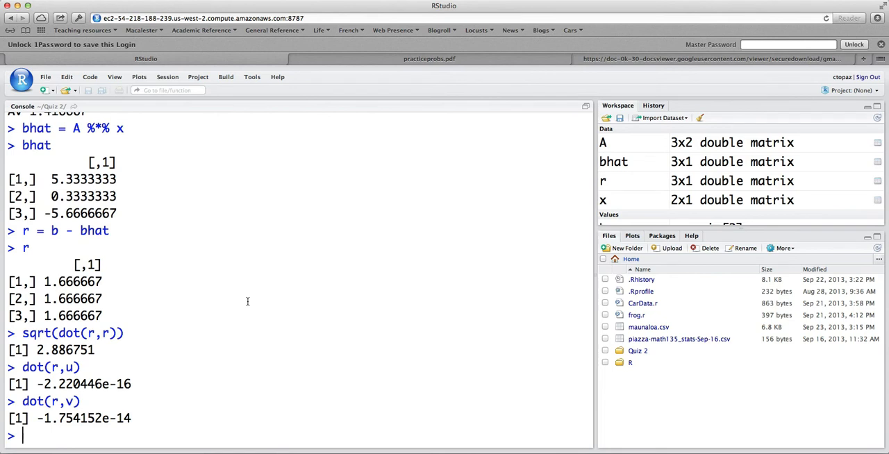
# Define v1 = c(0,1,2,3) and v2 = v1^2 as its squares.
pyautogui.write('v1 = c(0,1,2,3')
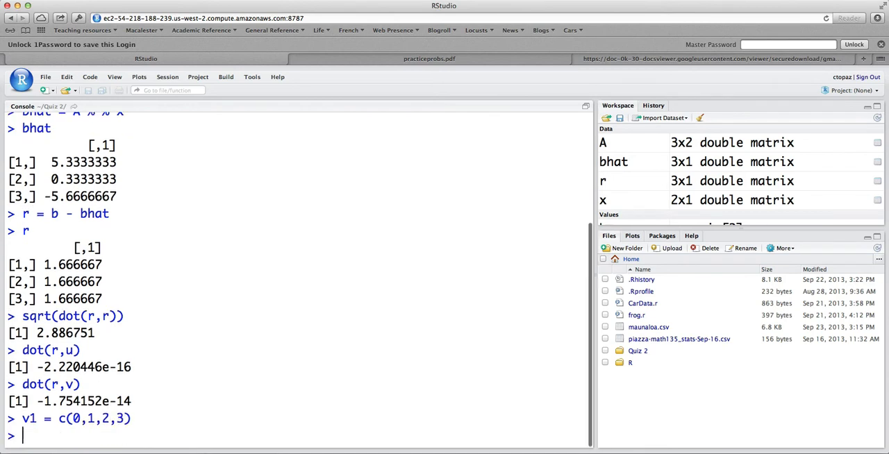
pyautogui.write('v1^2')
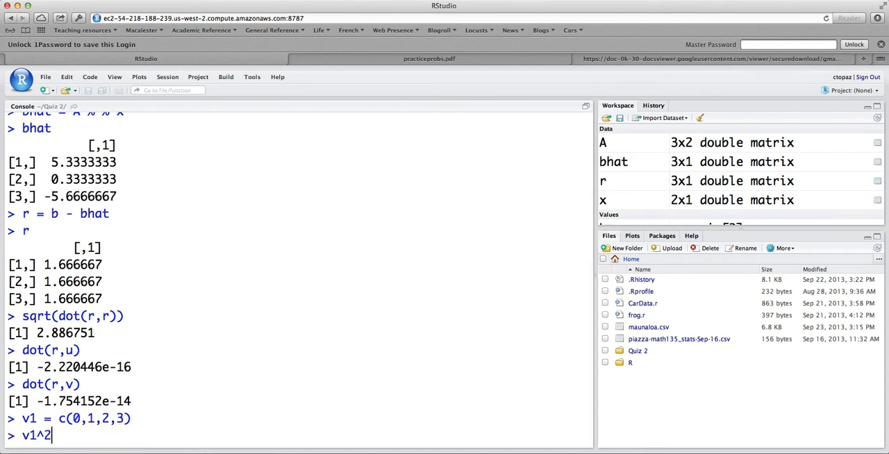
pyautogui.press('enter')
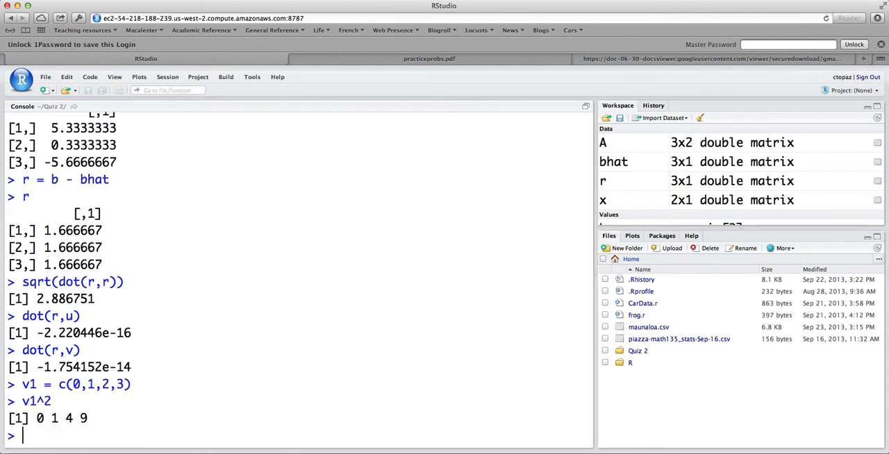
pyautogui.write('v1^2')
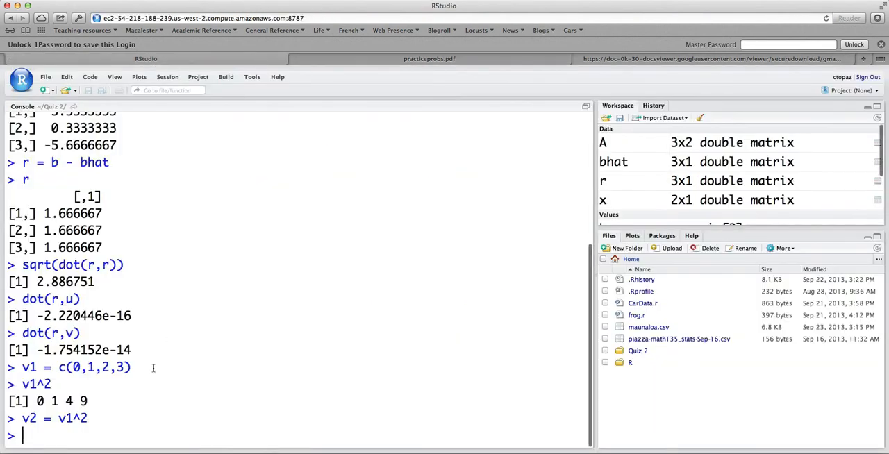
# Build the 4x3 matrix A = mat(~1+v1+v2) with an intercept column.
pyautogui.write('A')
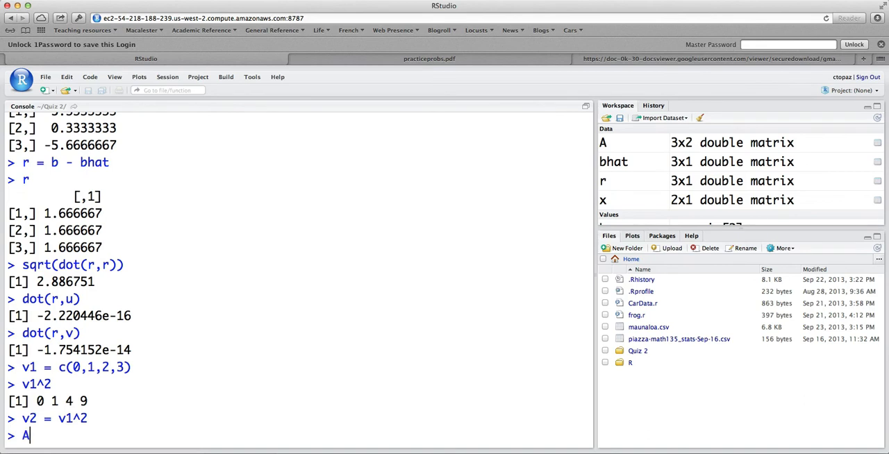
pyautogui.write('= mat(~')
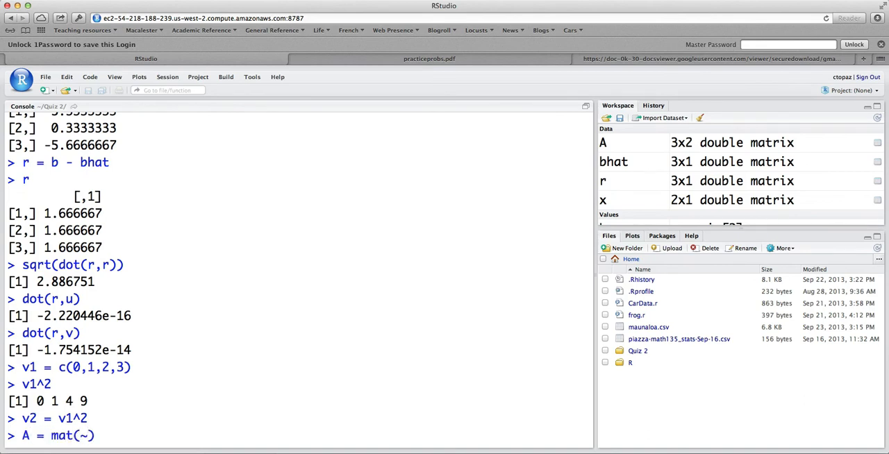
pyautogui.write('1')
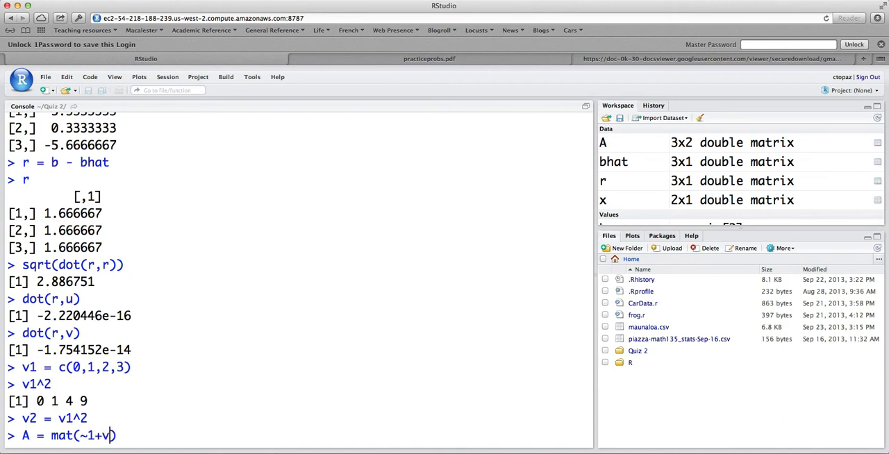
pyautogui.write('+v2')
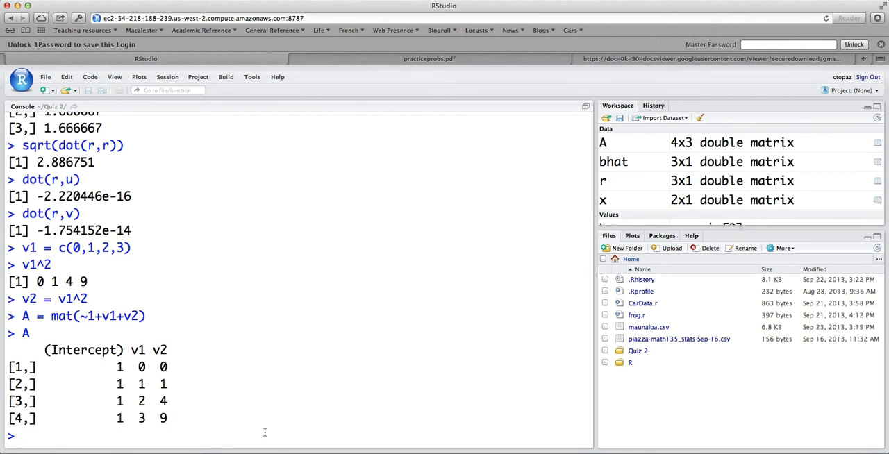
# Store b = c(6,5,2,12) and run c = project(b~A) giving coefficients 6.75, -6.75, 2.75.
pyautogui.write('b')
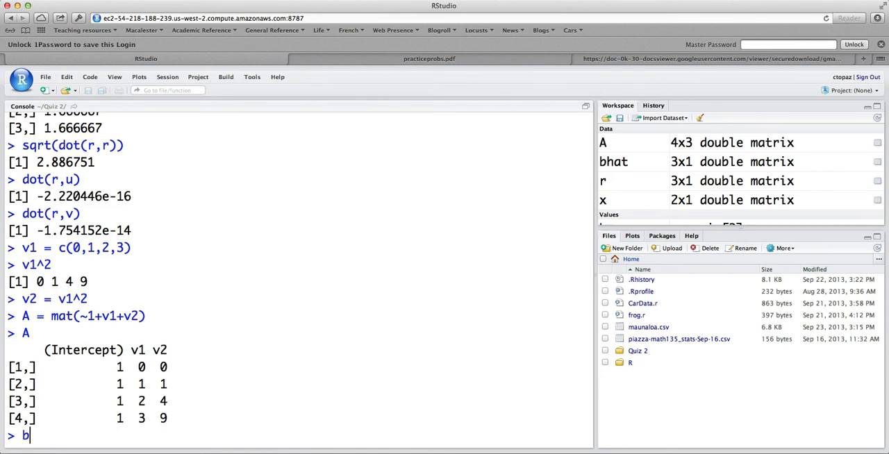
pyautogui.write('= c(')
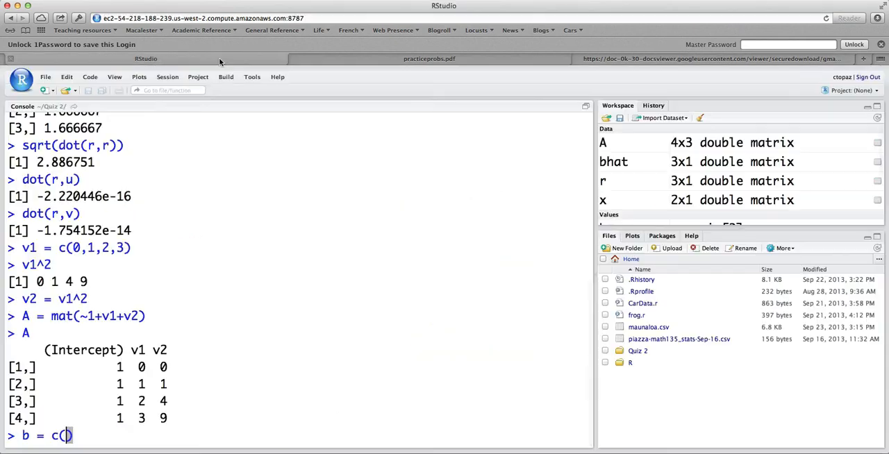
pyautogui.write('6,5,2,12')
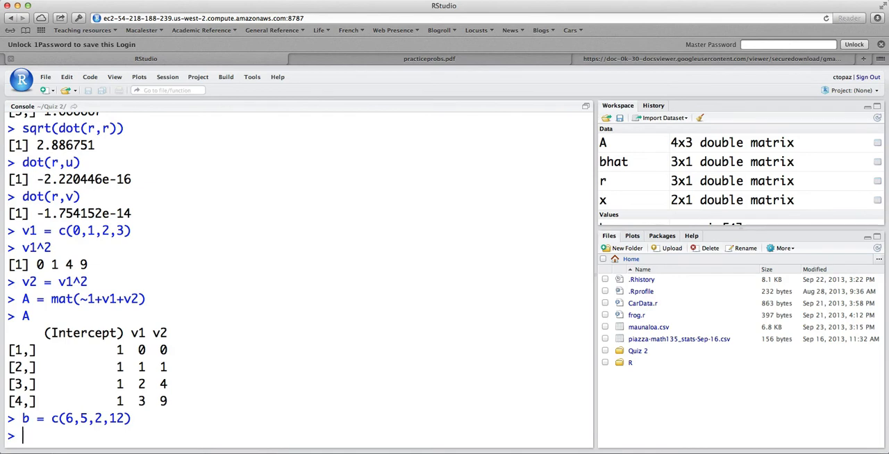
pyautogui.write('pro')
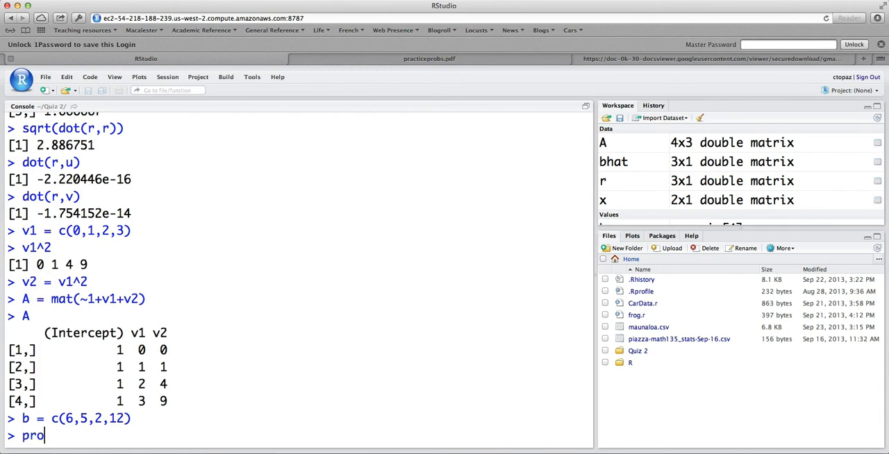
pyautogui.write('ject(b~A')
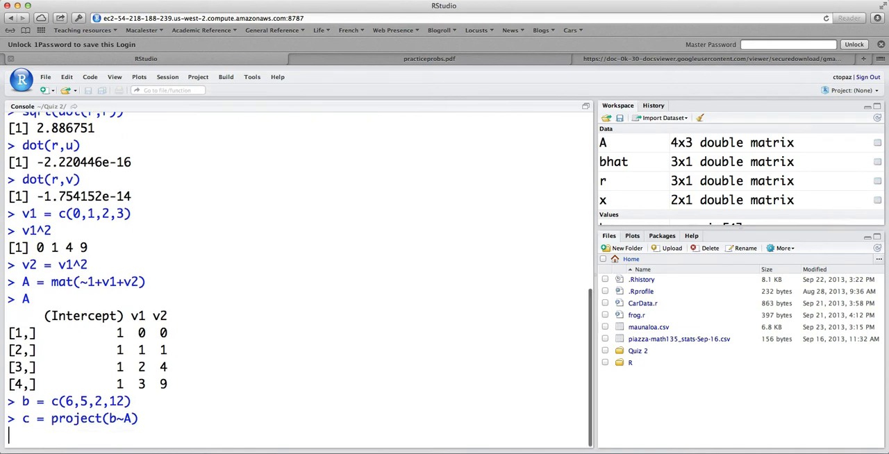
pyautogui.press('enter')
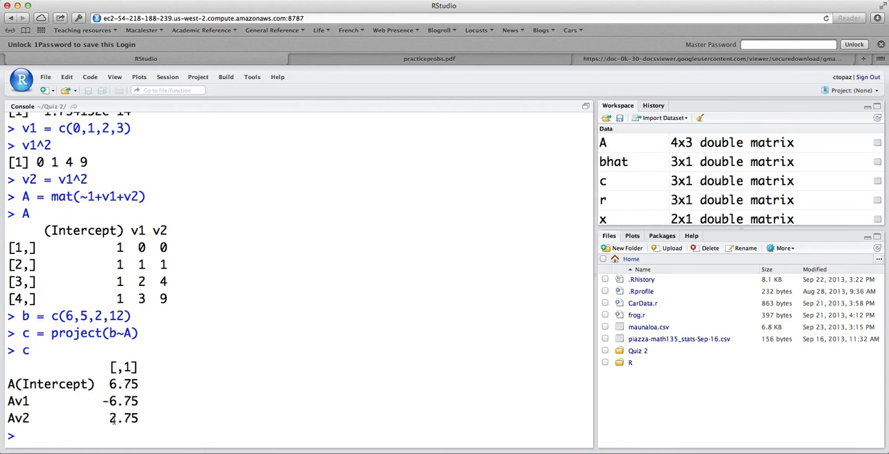
# Compute fitted values chat = A %*% c as 6.75, 2.75, 4.25, 11.25.
pyautogui.write('A')
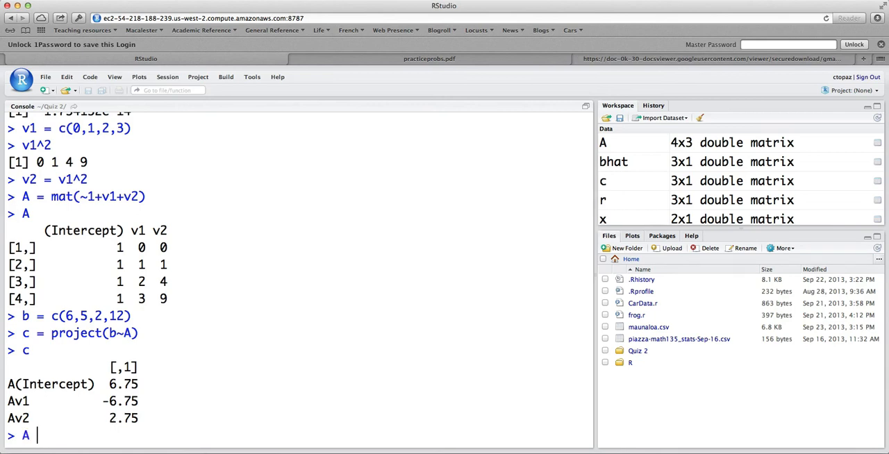
pyautogui.write('%*%')
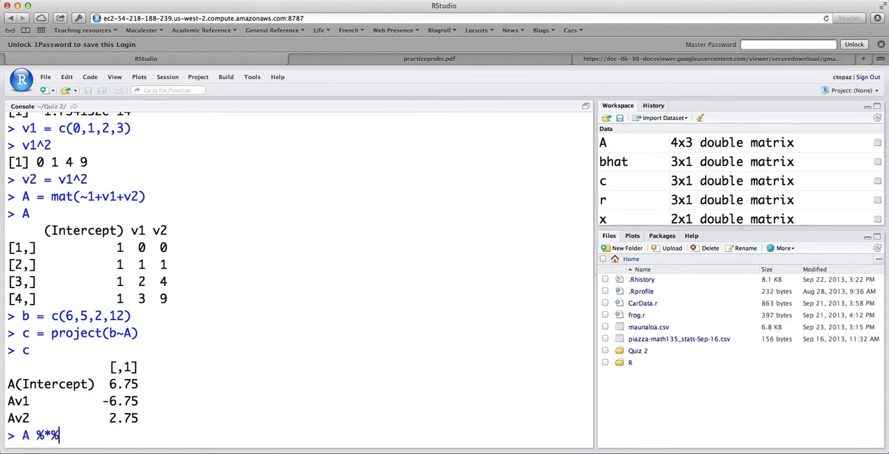
pyautogui.write('c')
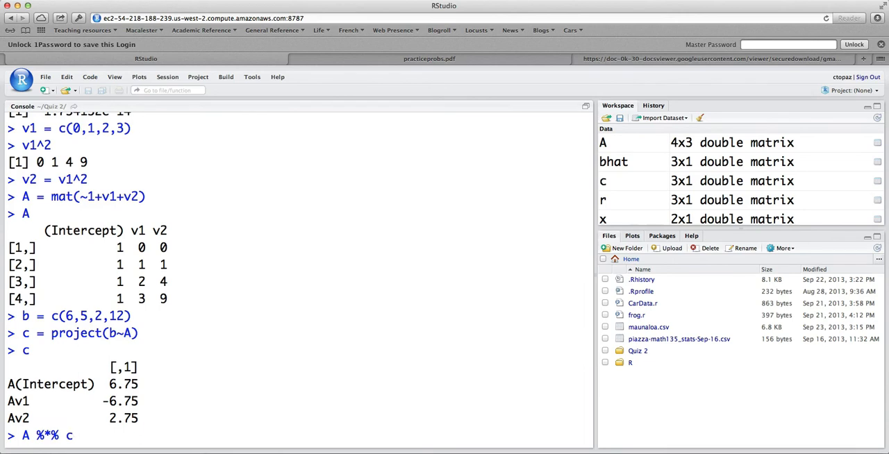
pyautogui.write('chat =')
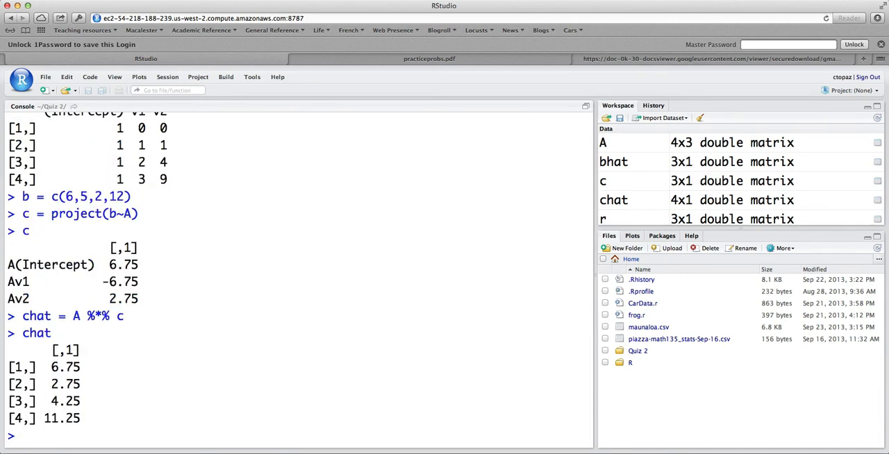
# Draw a scatter plot of the four data points with plotPoints(b~v1).
pyautogui.write('plot')
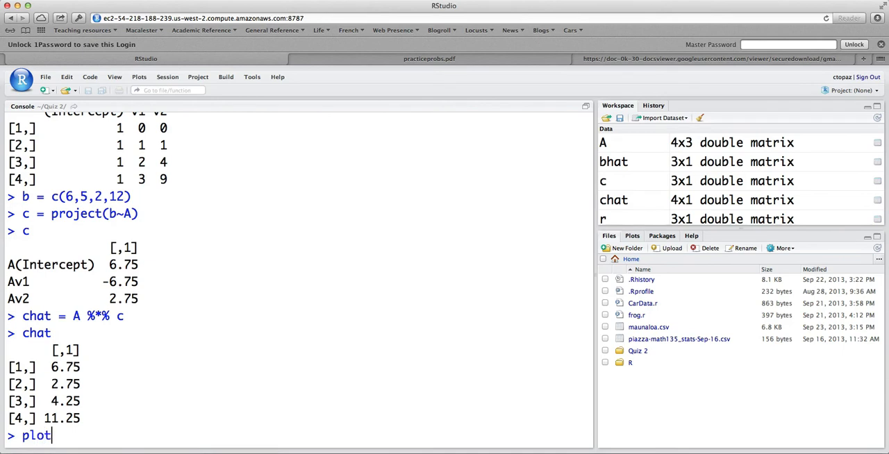
pyautogui.write('Point(')
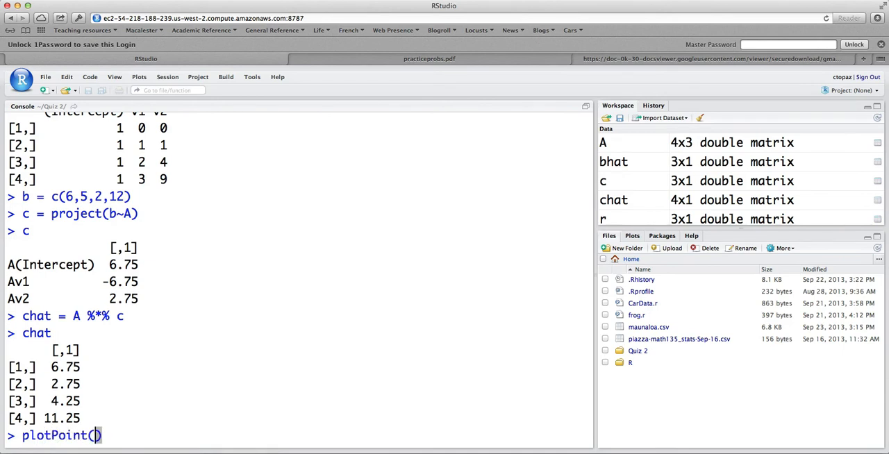
pyautogui.write('b')
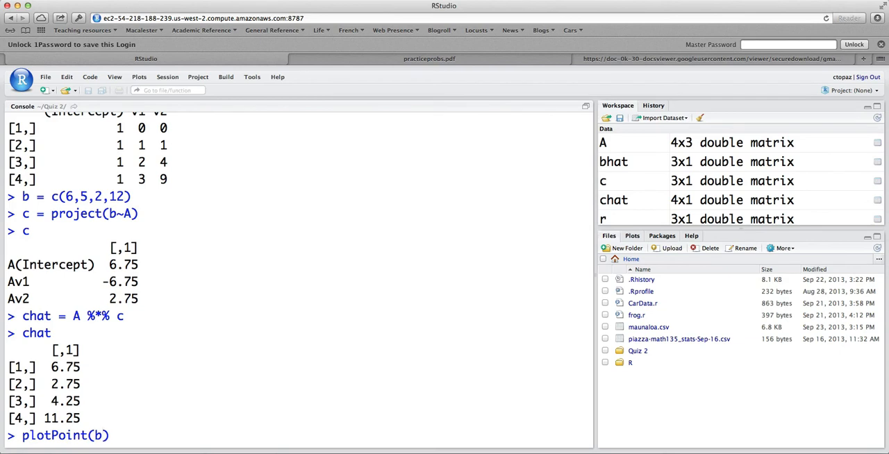
pyautogui.write('~v1')
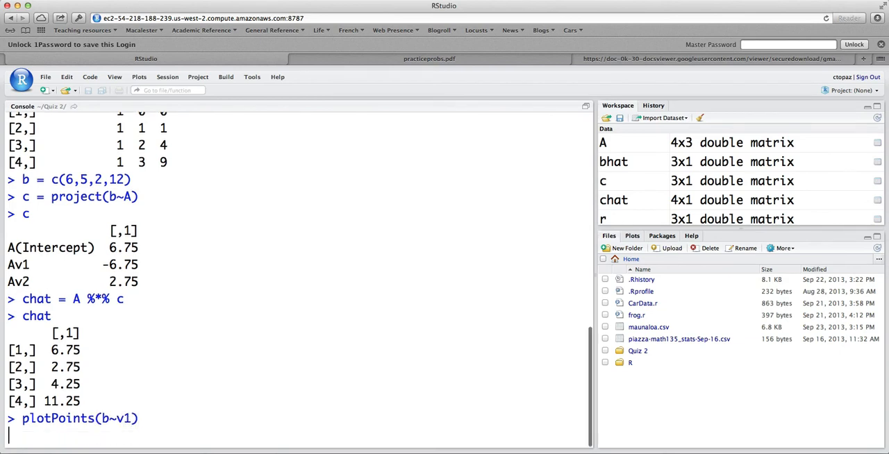
pyautogui.press('Return')
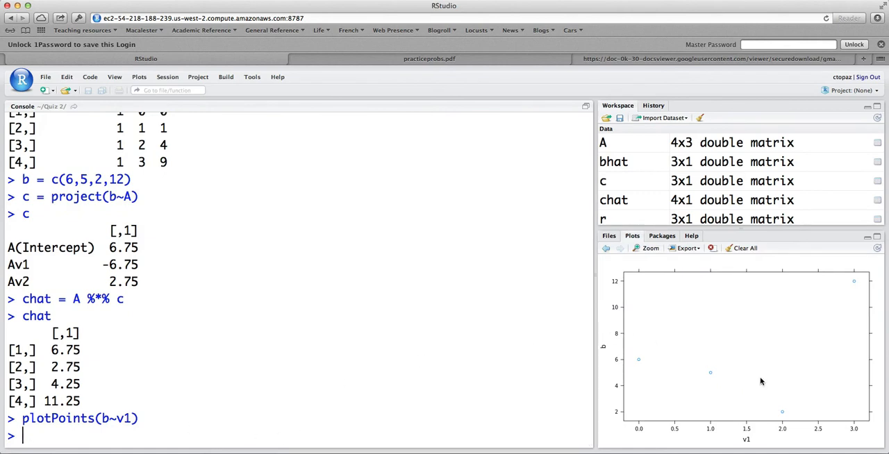
pyautogui.moveTo(804, 429)
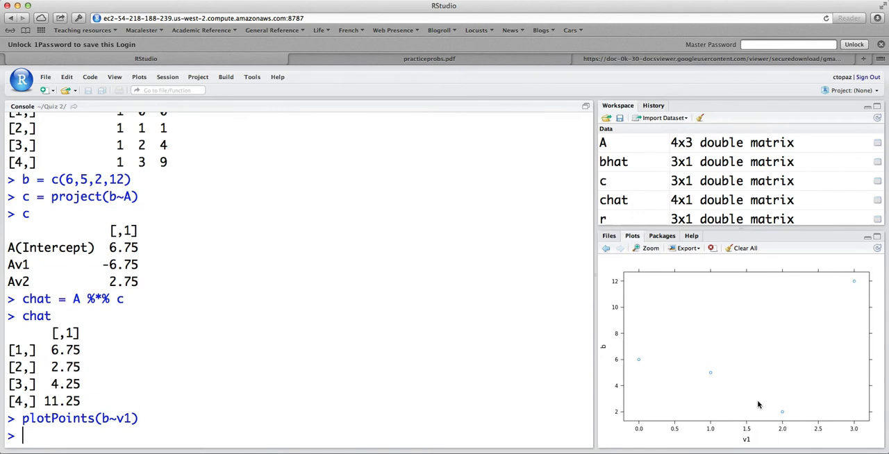
pyautogui.moveTo(745, 317)
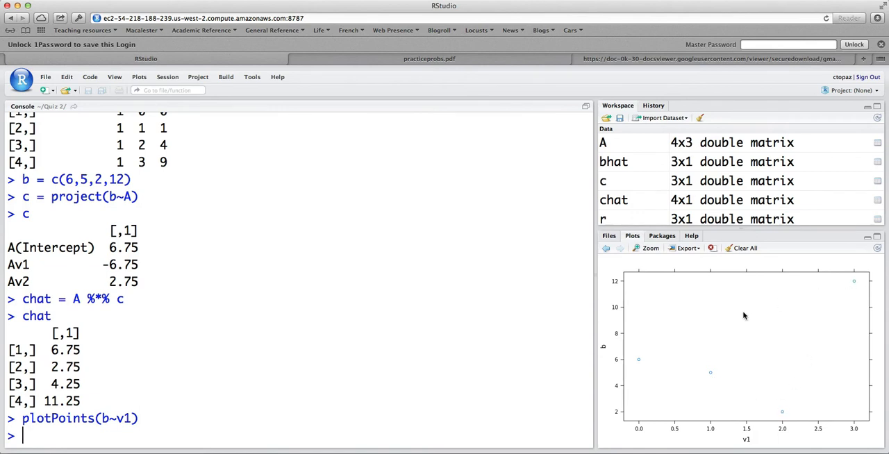
pyautogui.moveTo(378, 368)
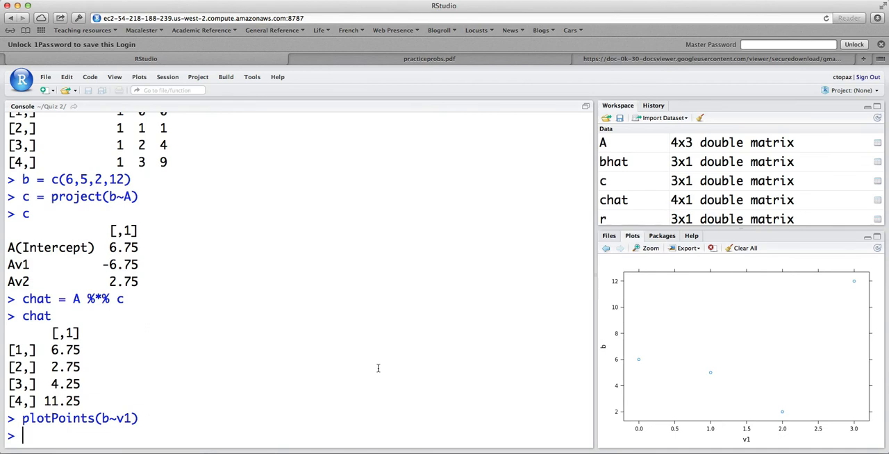
# Overlay the fitted values A%*%c against v1 as red points using plotPoints with add=TRUE.
pyautogui.write('plotPoin')
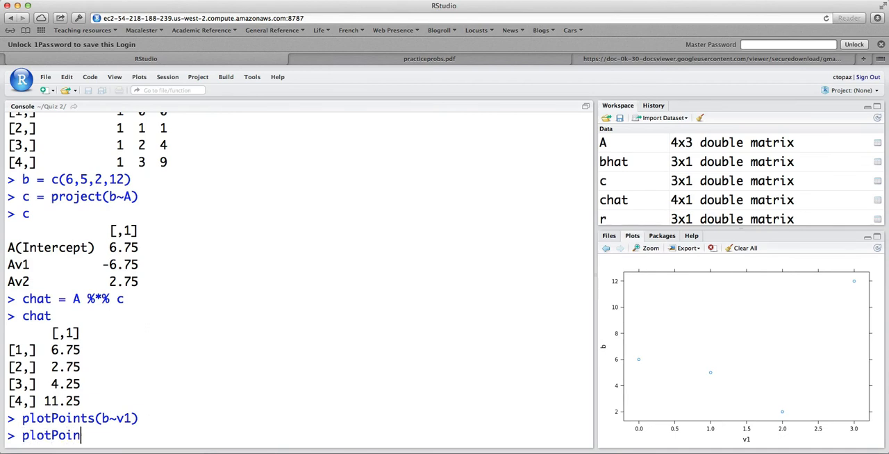
pyautogui.write('ts(')
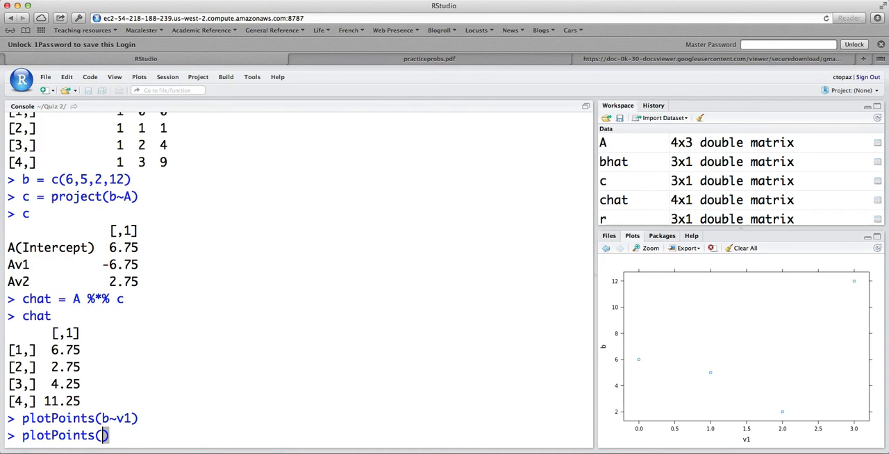
pyautogui.write('A%*%')
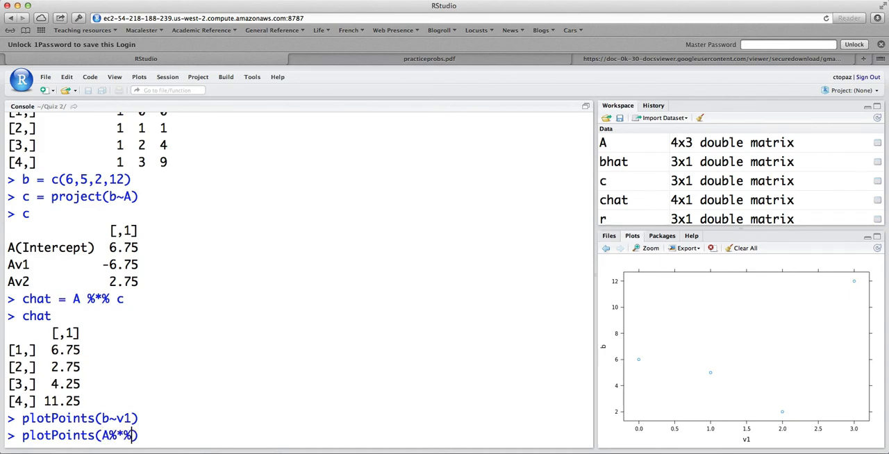
pyautogui.write('c')
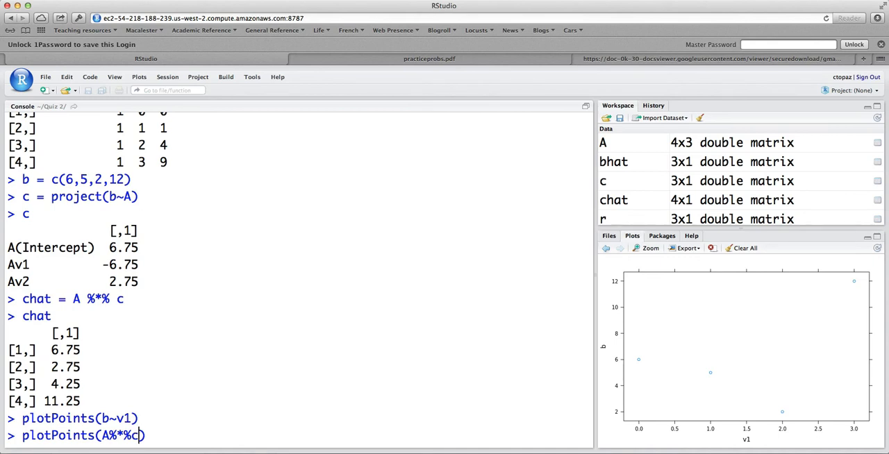
pyautogui.write('~v1,add=TRUE')
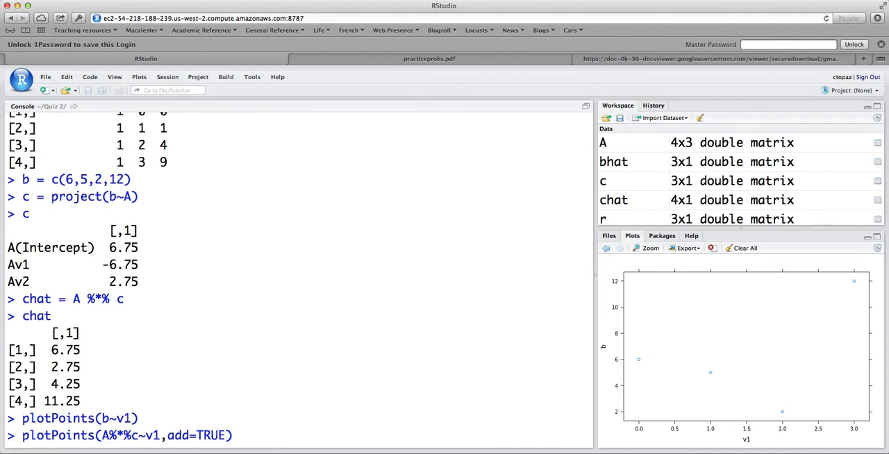
pyautogui.write(',col=')
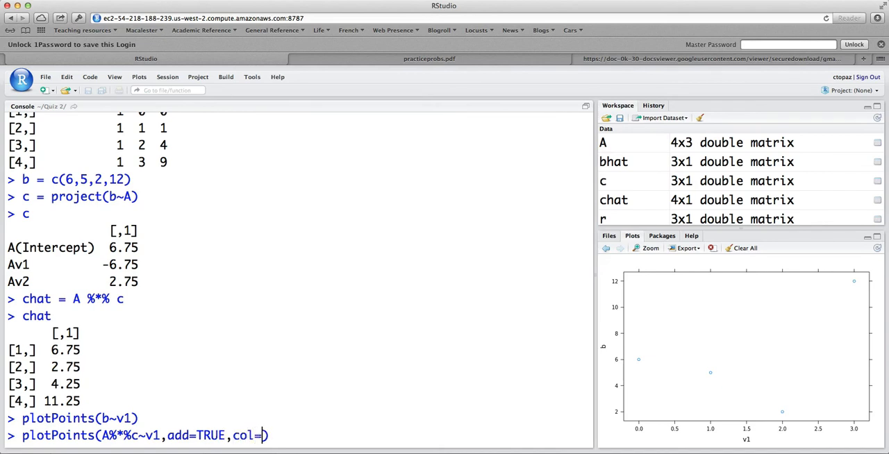
pyautogui.write('"red"')
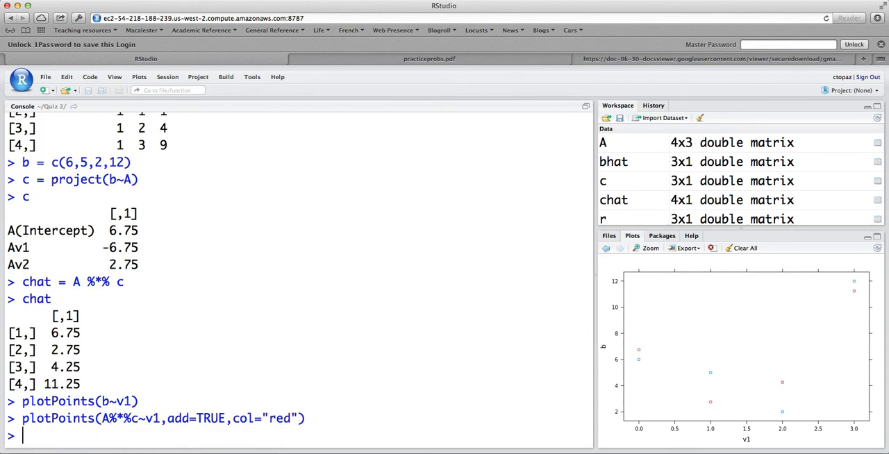
pyautogui.moveTo(707, 402)
pyautogui.write('c')
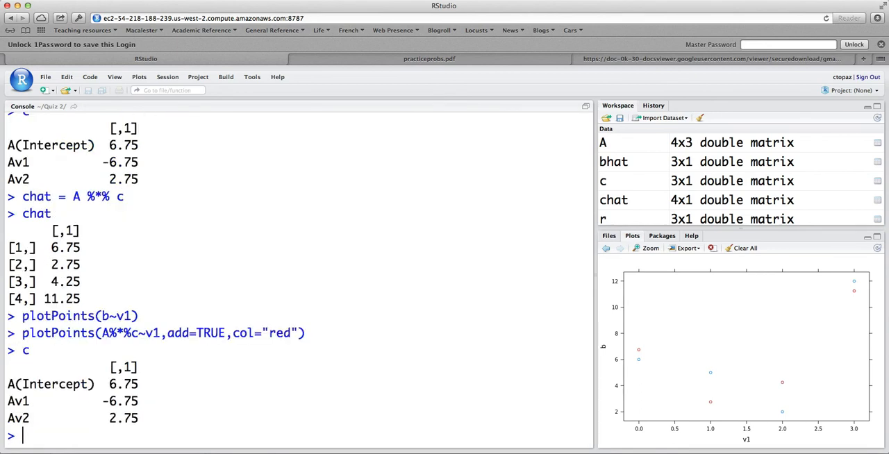
# Enter plotFun(6.75-6.75*x+2.75*x^2~x, add=TRUE, col="red") to overlay the fitted parabola in red.
pyautogui.write('plotFun()')
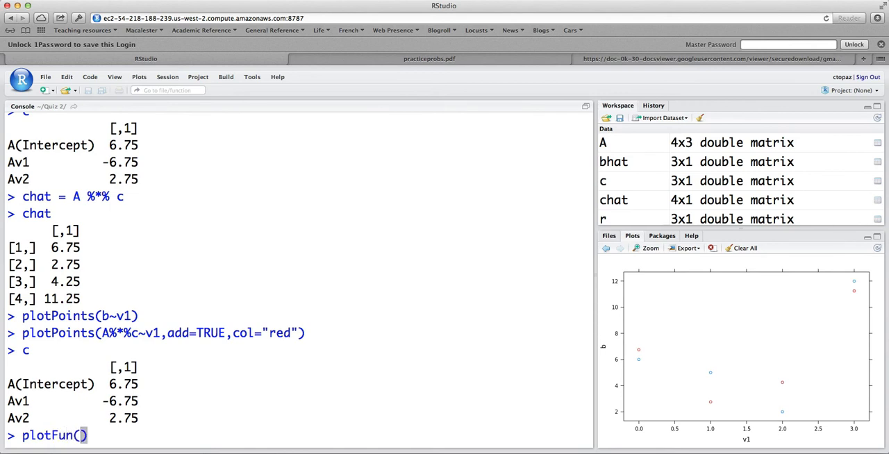
pyautogui.write('6.75')
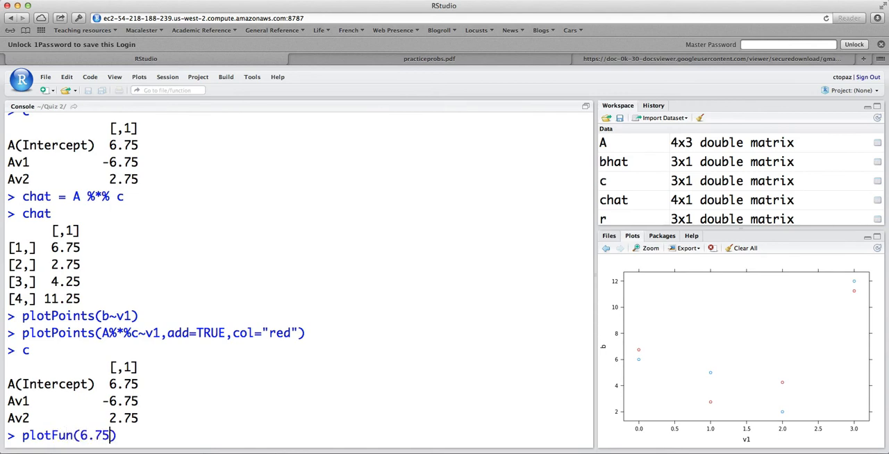
pyautogui.write('-6')
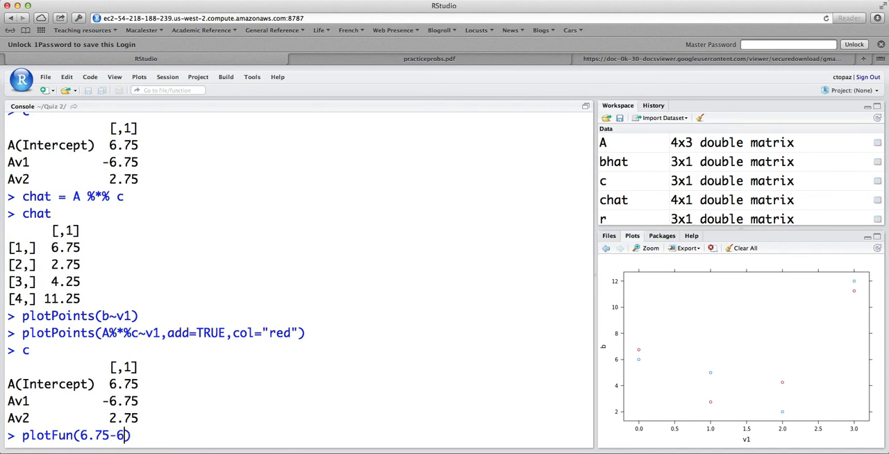
pyautogui.write('.75*x')
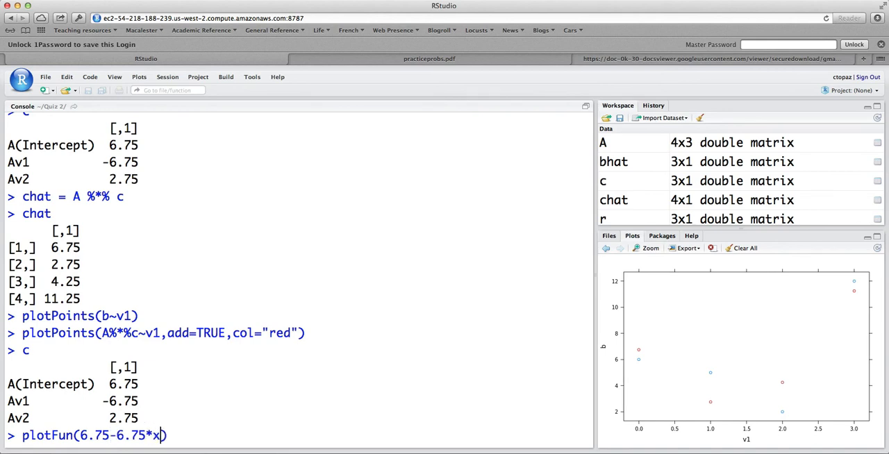
pyautogui.write('+2.75')
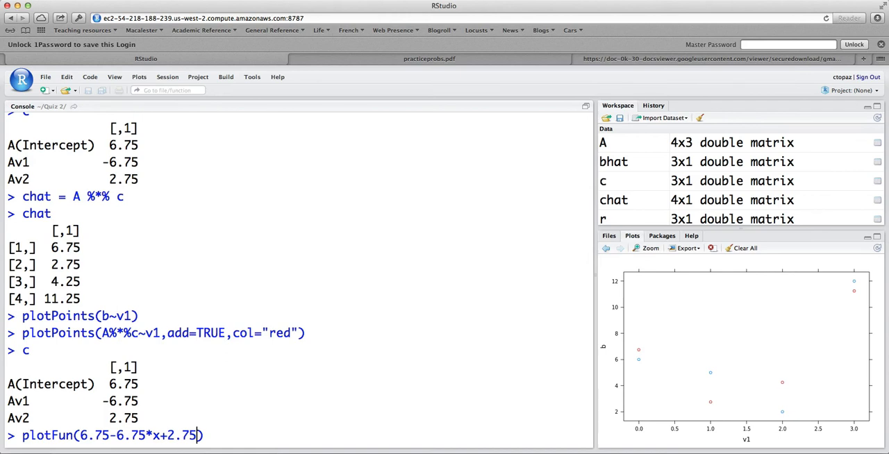
pyautogui.write('*x^2')
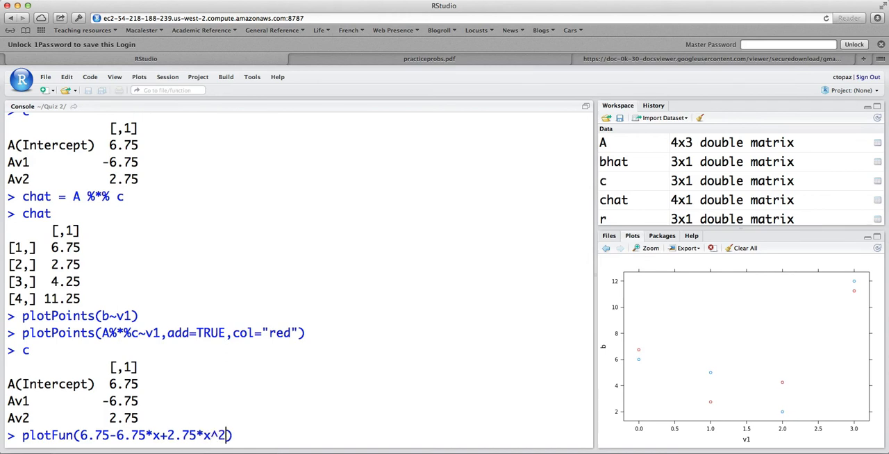
pyautogui.write('~x,add=T')
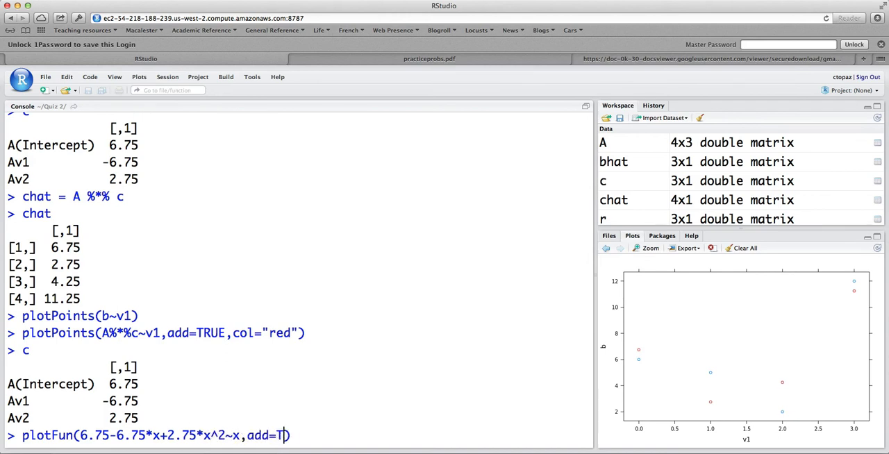
pyautogui.write('RUE,')
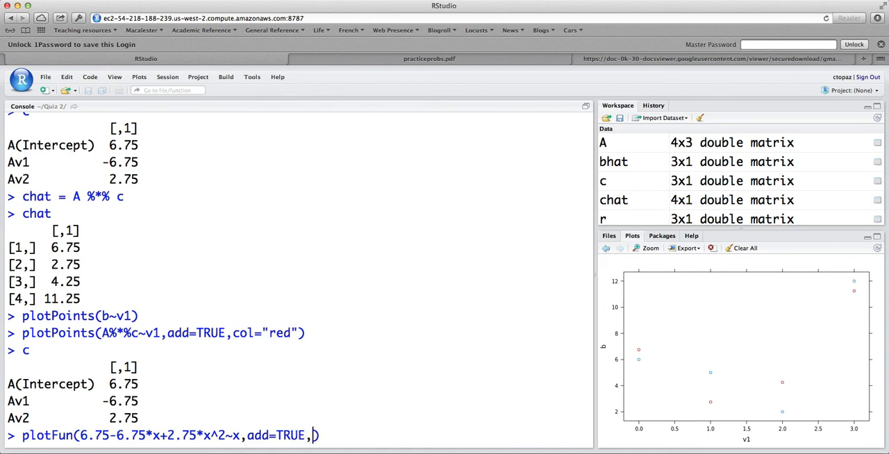
pyautogui.write('col+')
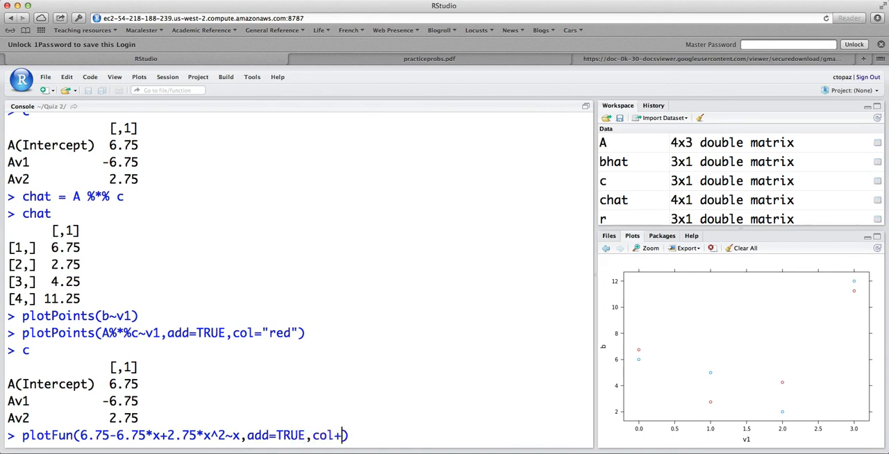
pyautogui.write('"red"')
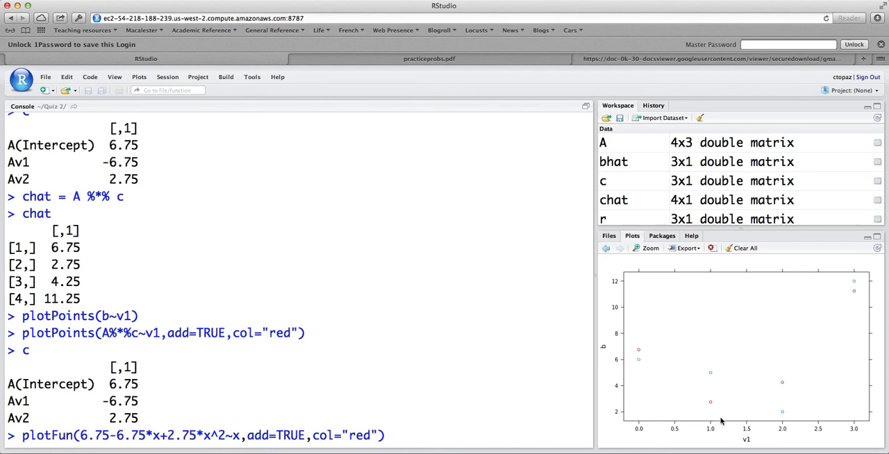
pyautogui.moveTo(861, 311)
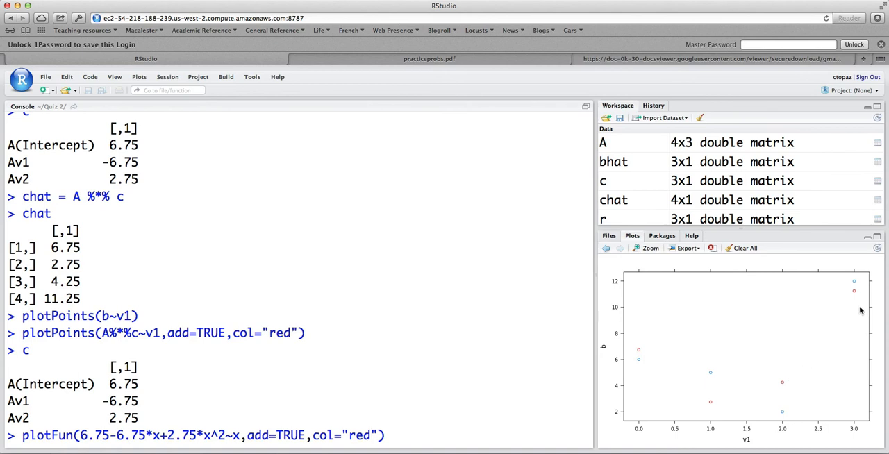
pyautogui.moveTo(633, 387)
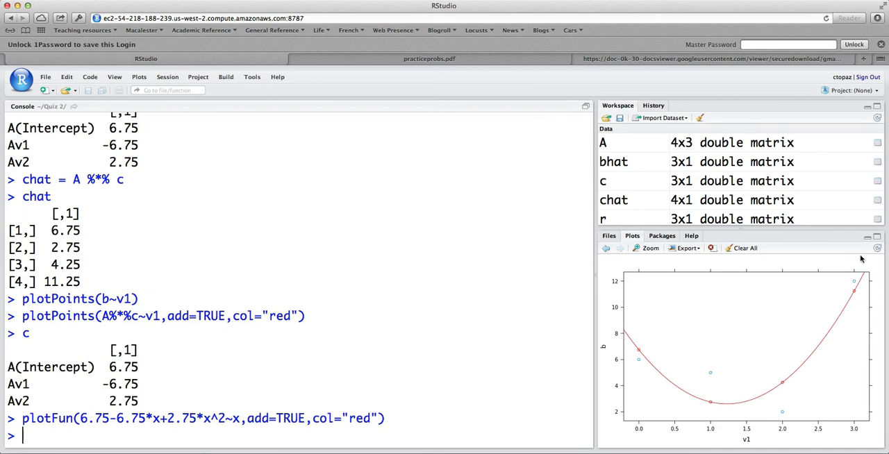
pyautogui.moveTo(774, 408)
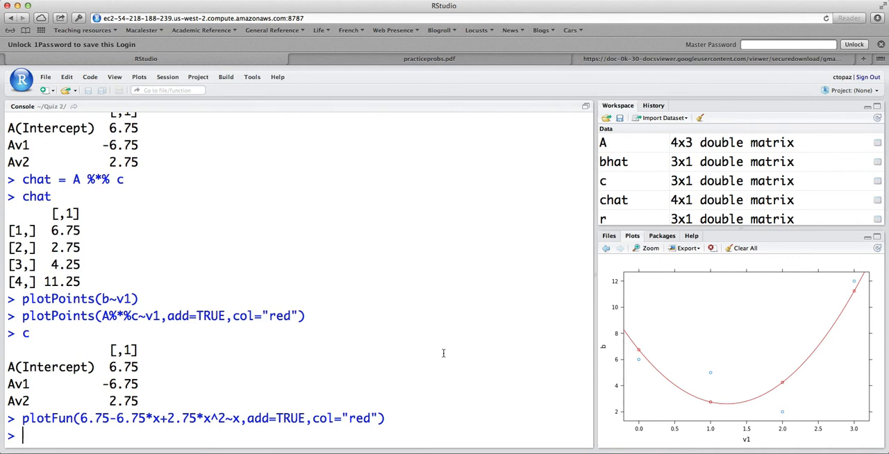
# Compute the residual r = b - A%*%c, print it, and get its length 3.354102 via sqrt(dot(r,r)).
pyautogui.write('r =')
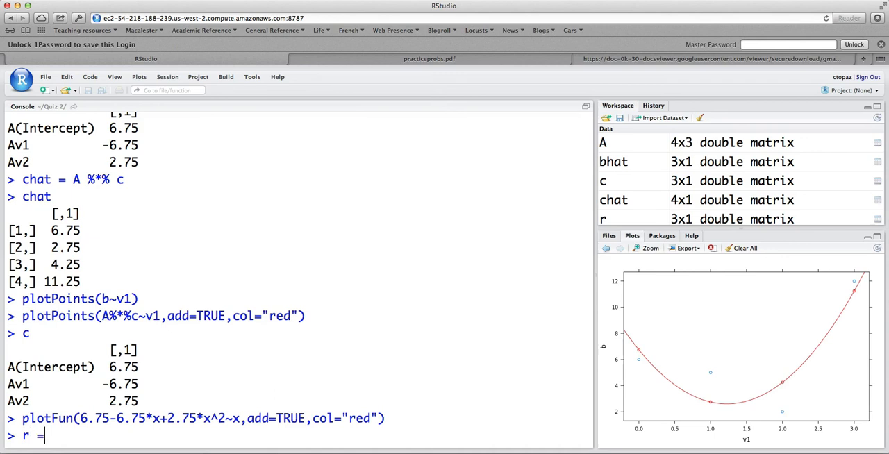
pyautogui.write('b')
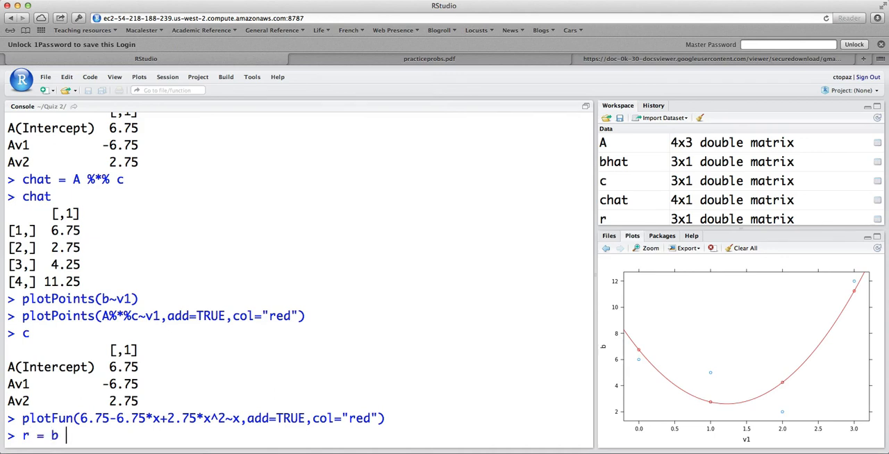
pyautogui.write('- A%*%c')
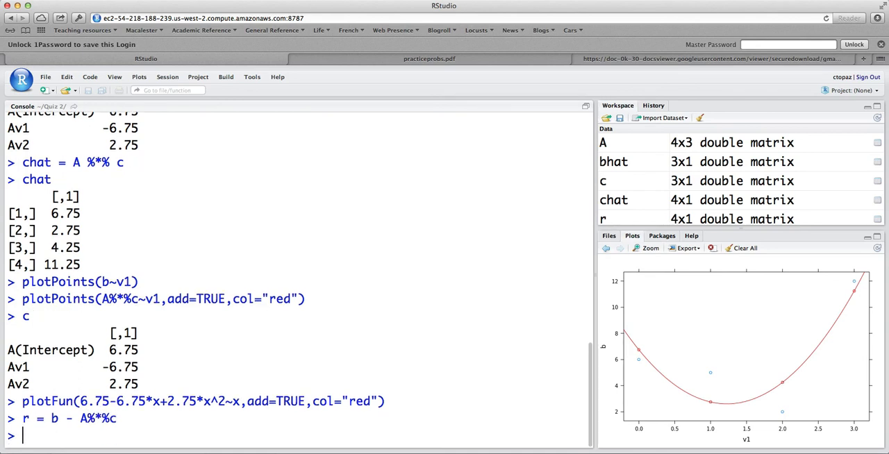
pyautogui.write('r')
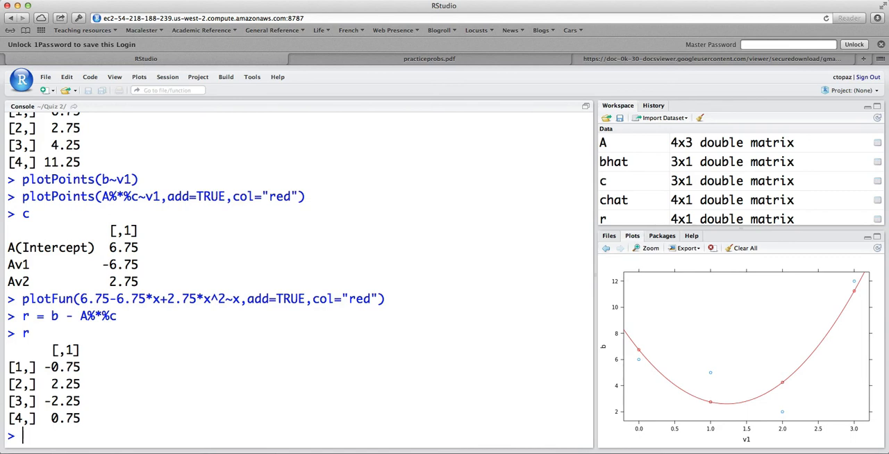
pyautogui.write('sqrt(dot')
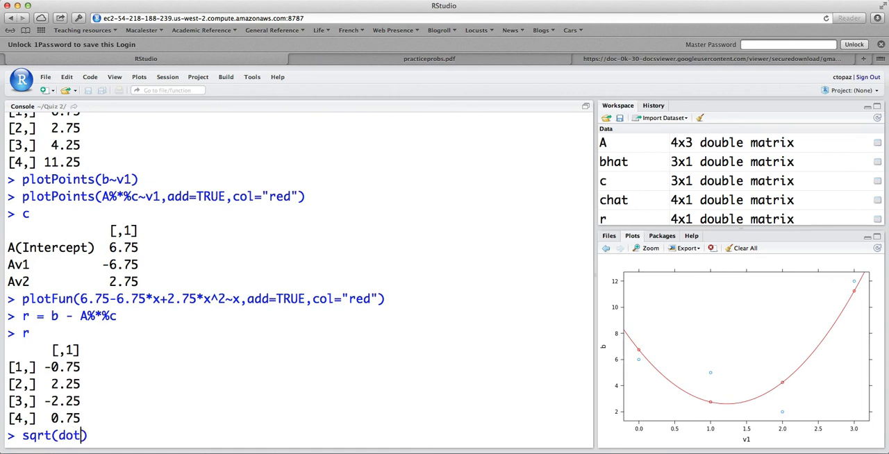
pyautogui.press('Return')
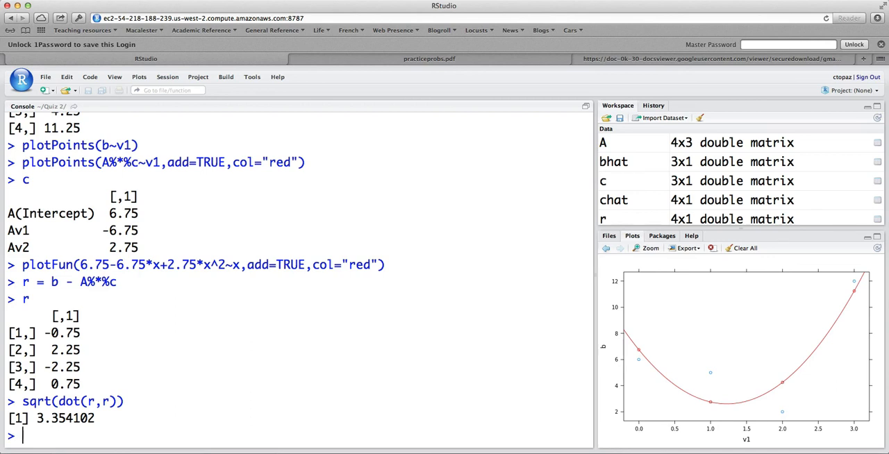
# Check dot(r,v1) and dot(r,v2) come out near zero, confirming r is orthogonal to both.
pyautogui.write('dot(r,v1')
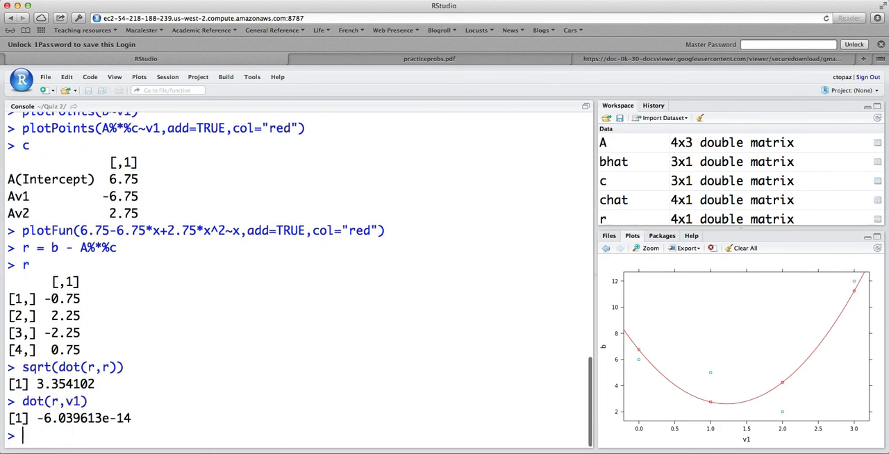
pyautogui.write('dot(')
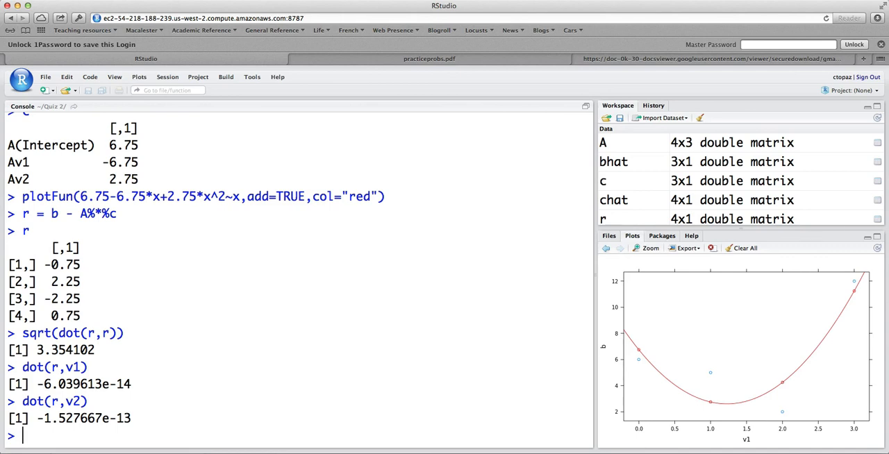
pyautogui.write('one')
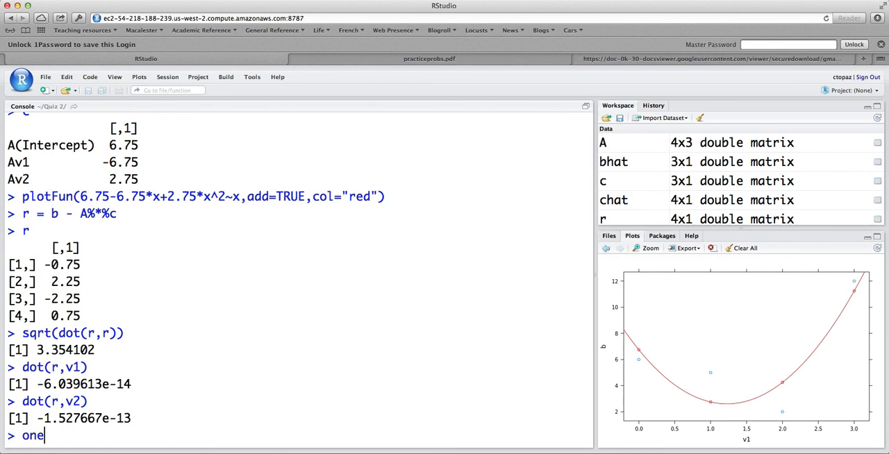